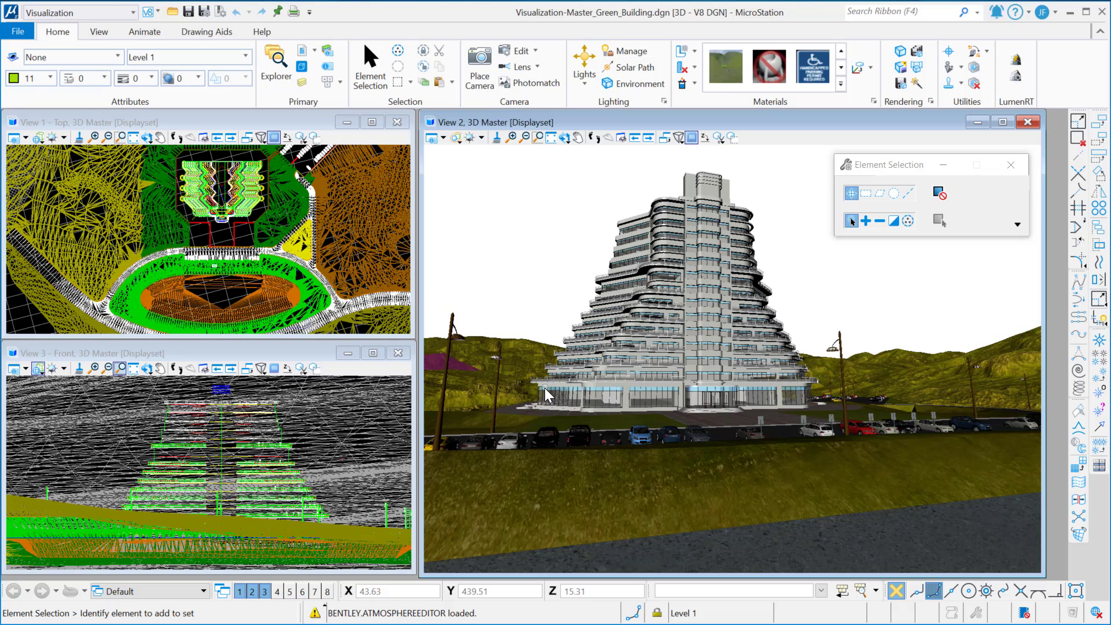
mouse_move(510, 273)
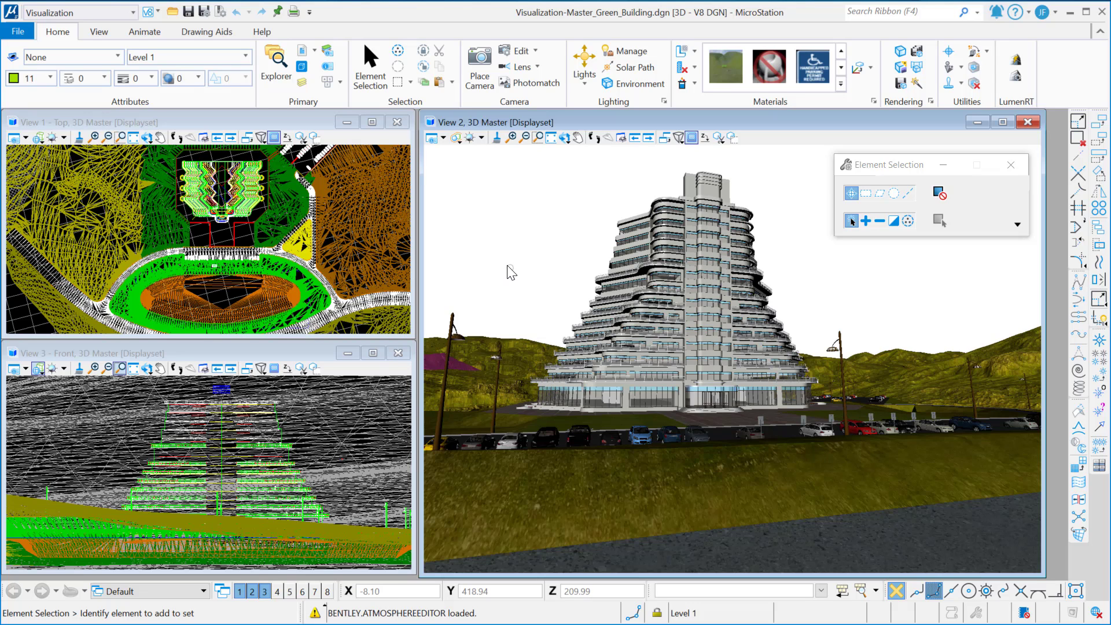
mouse_move(501, 266)
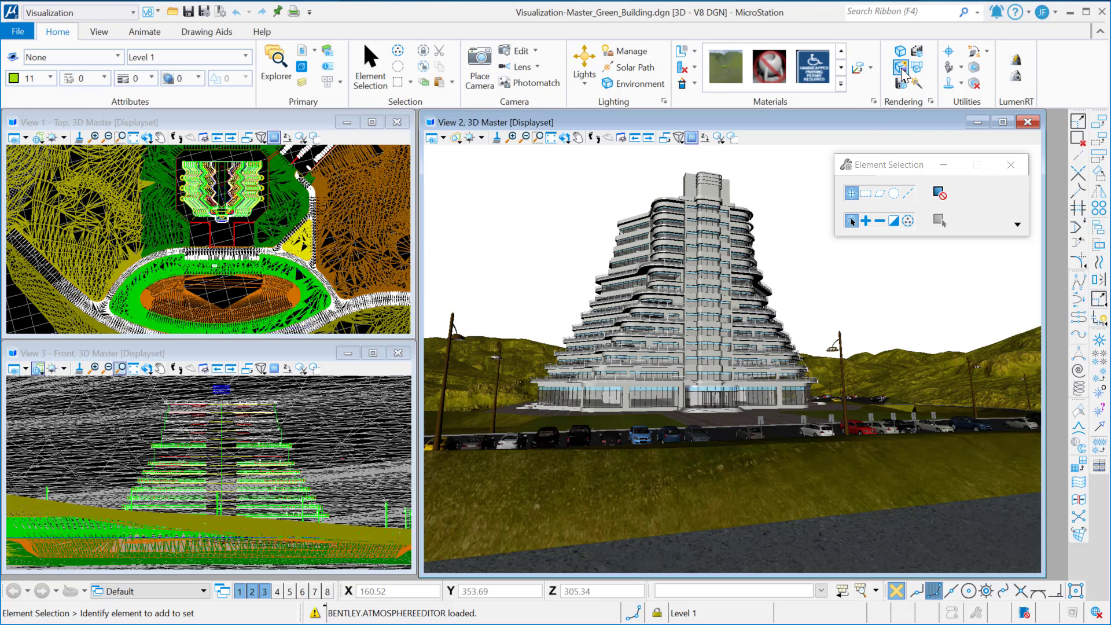
Open Vue Rendering and expand the Previous Renders thumbnail strip
click(905, 70)
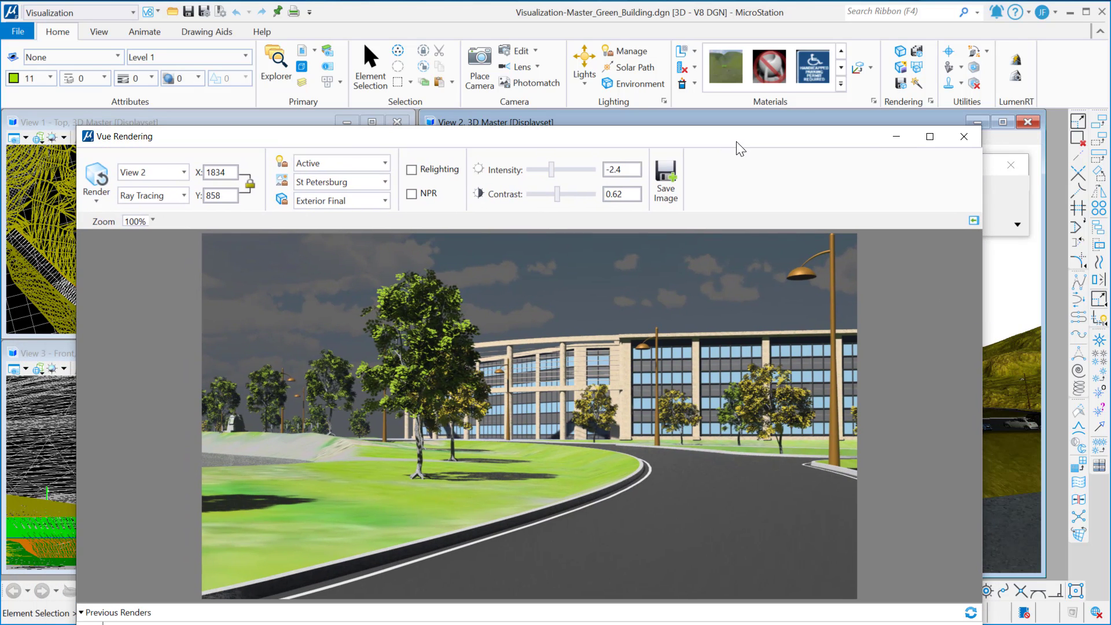
mouse_move(900, 67)
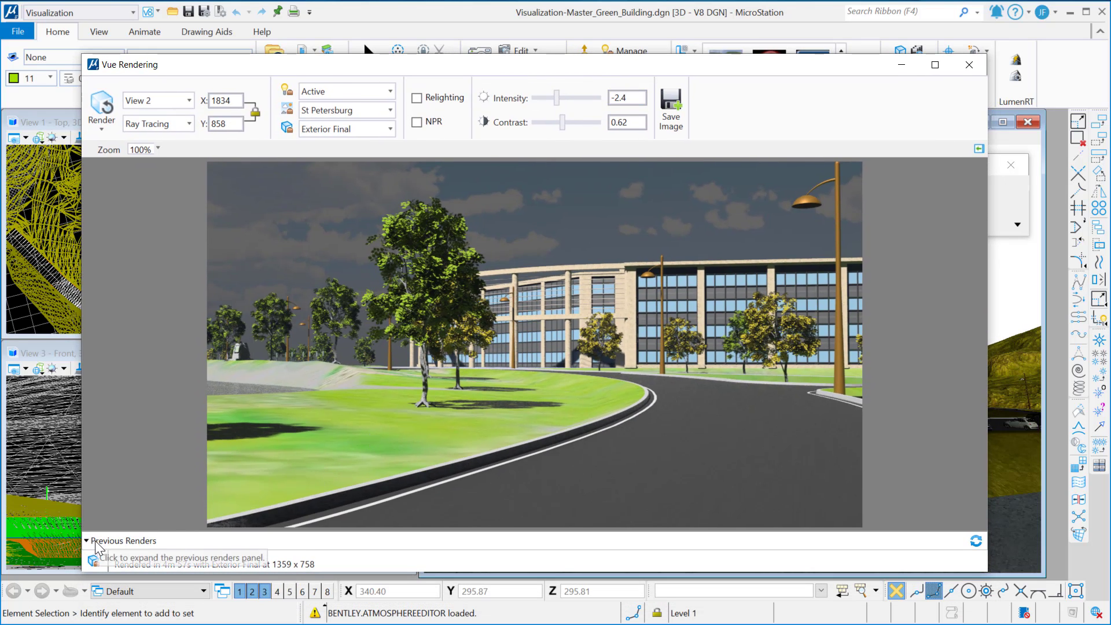
click(85, 540)
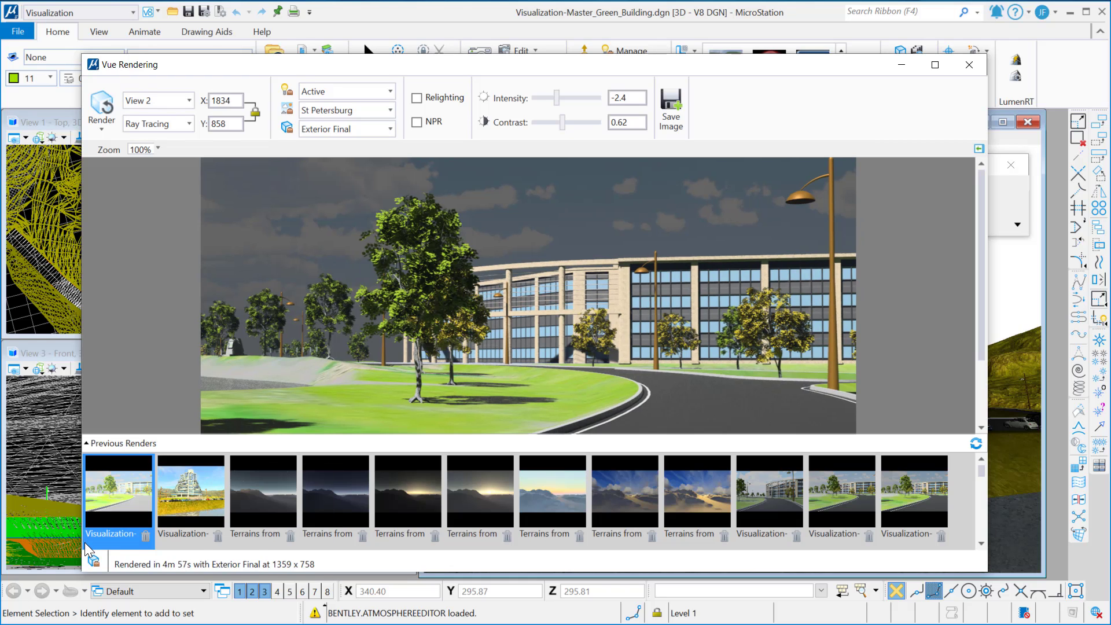
mouse_move(89, 554)
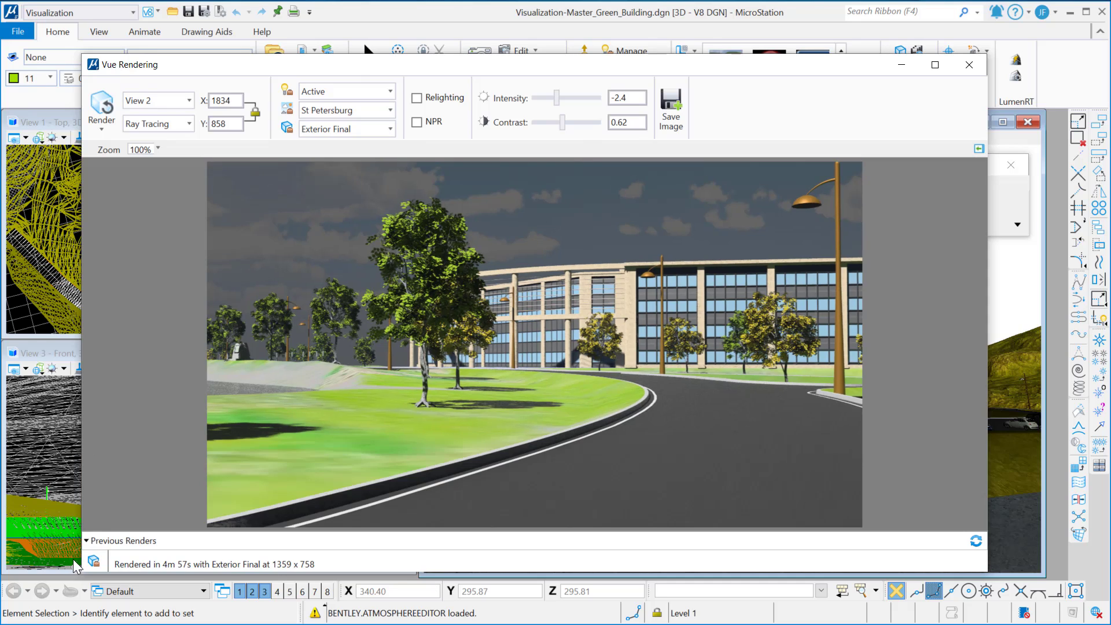
click(86, 540)
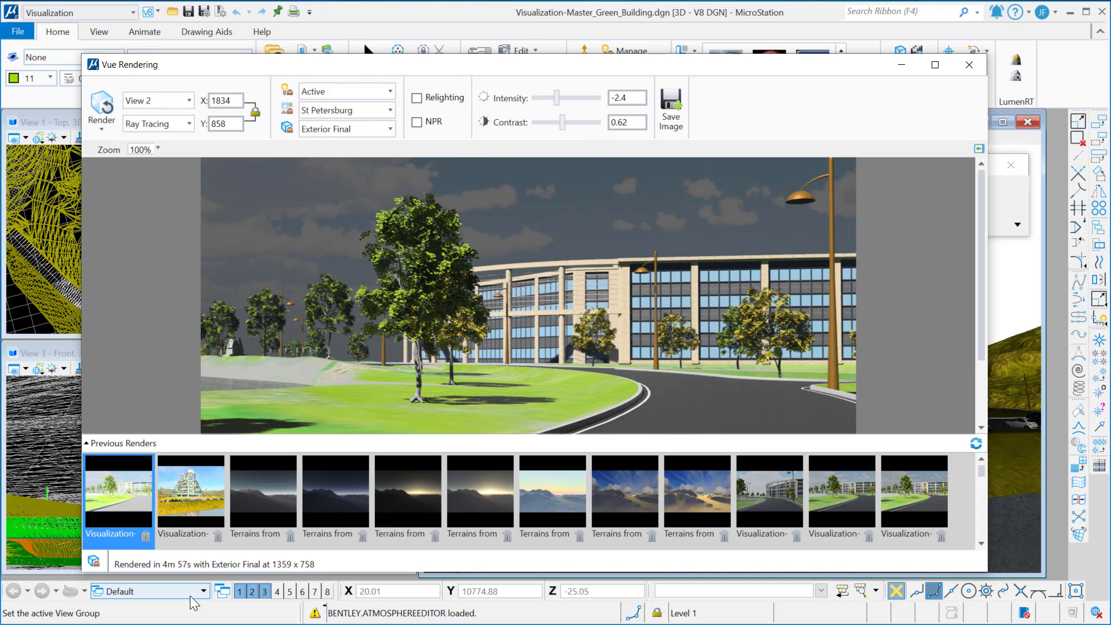
Load the stored tiered tower render and zoom the preview out to 56%
click(189, 492)
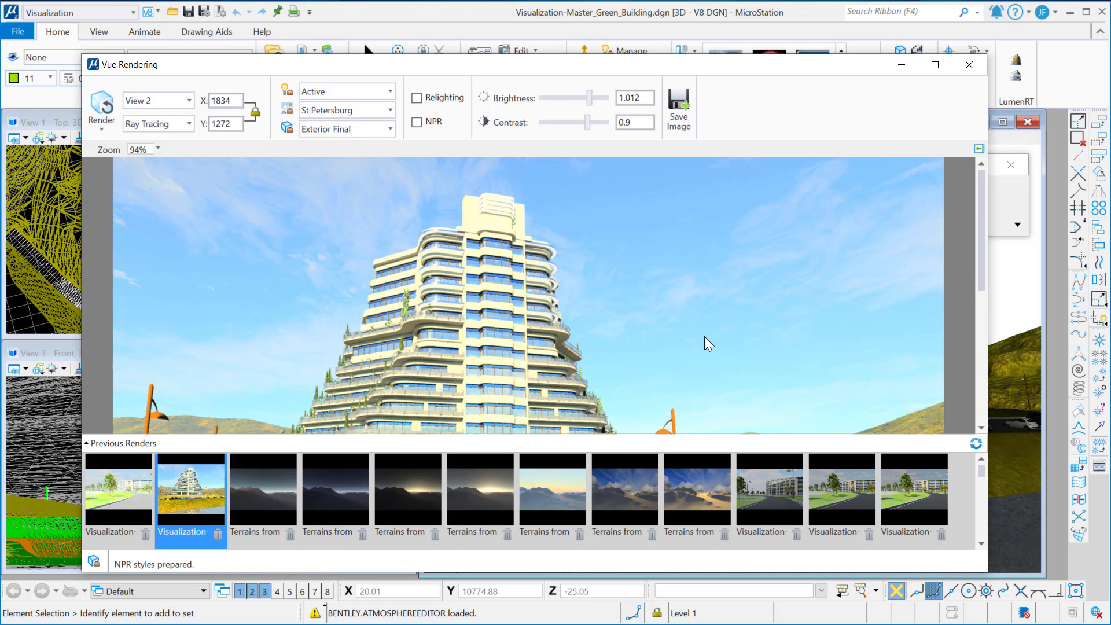
scroll(down, 3)
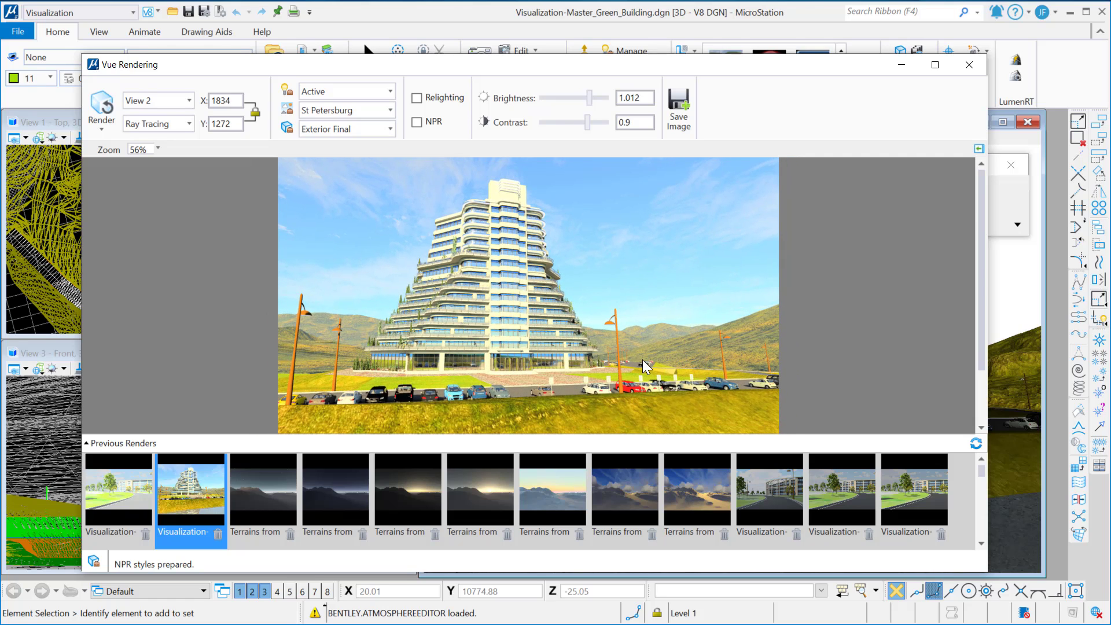
mouse_move(650, 360)
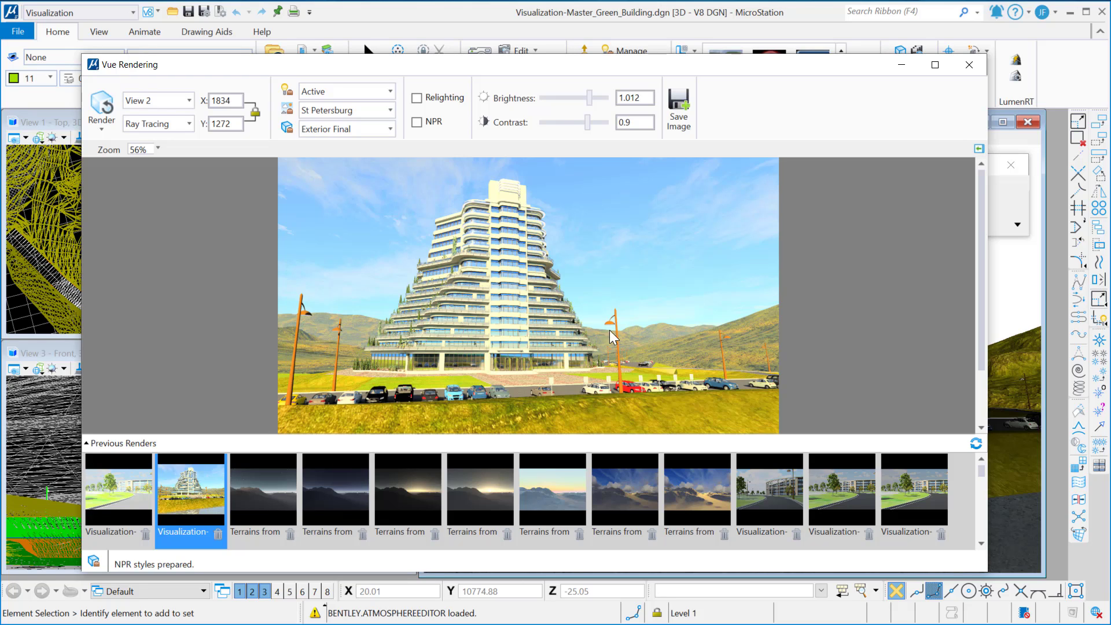
mouse_move(553, 215)
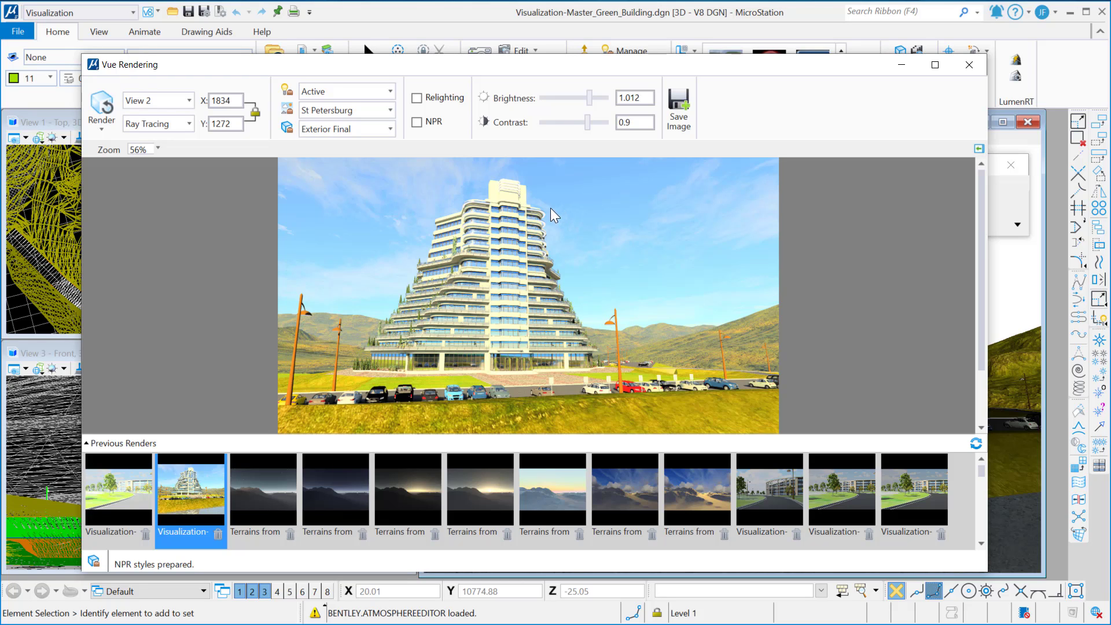
Enable NPR, keeping Active lighting and Exterior Final render quality
click(416, 122)
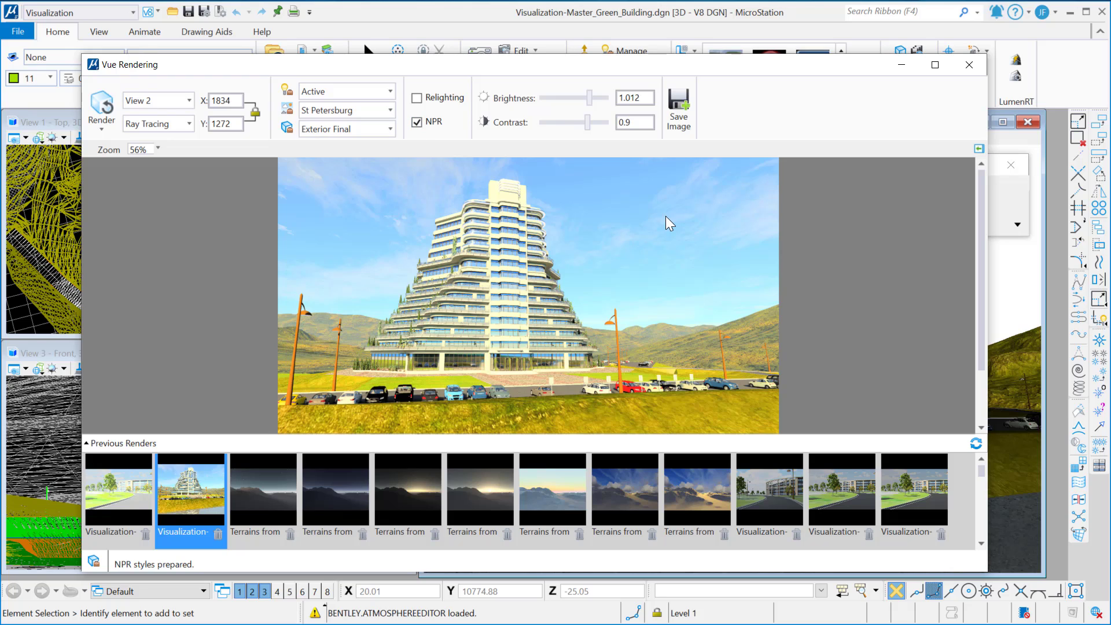
mouse_move(486, 141)
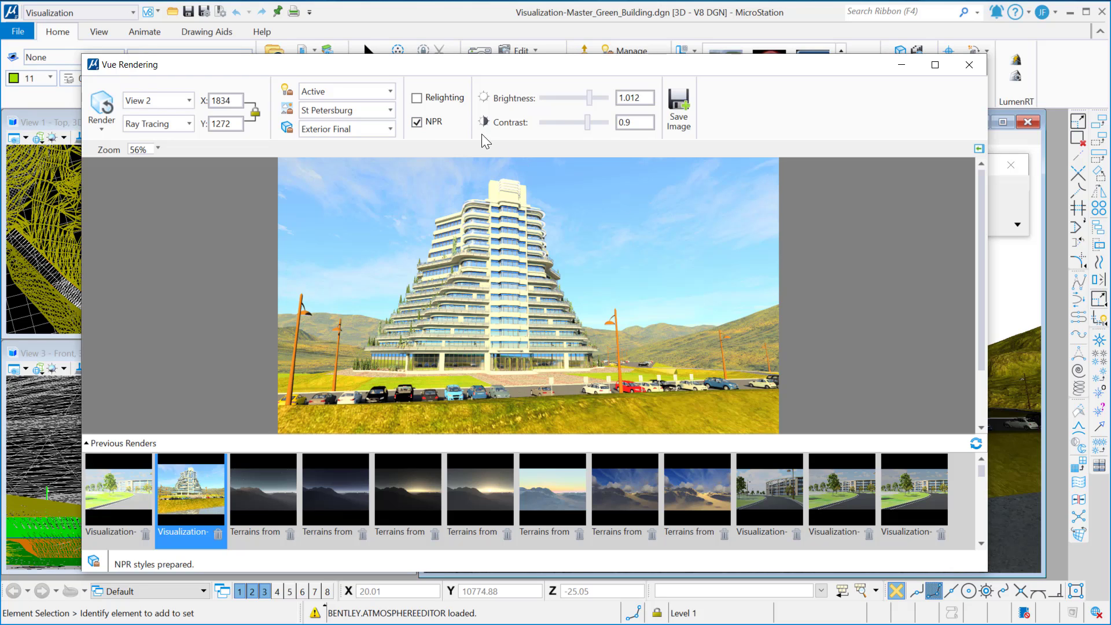
mouse_move(375, 95)
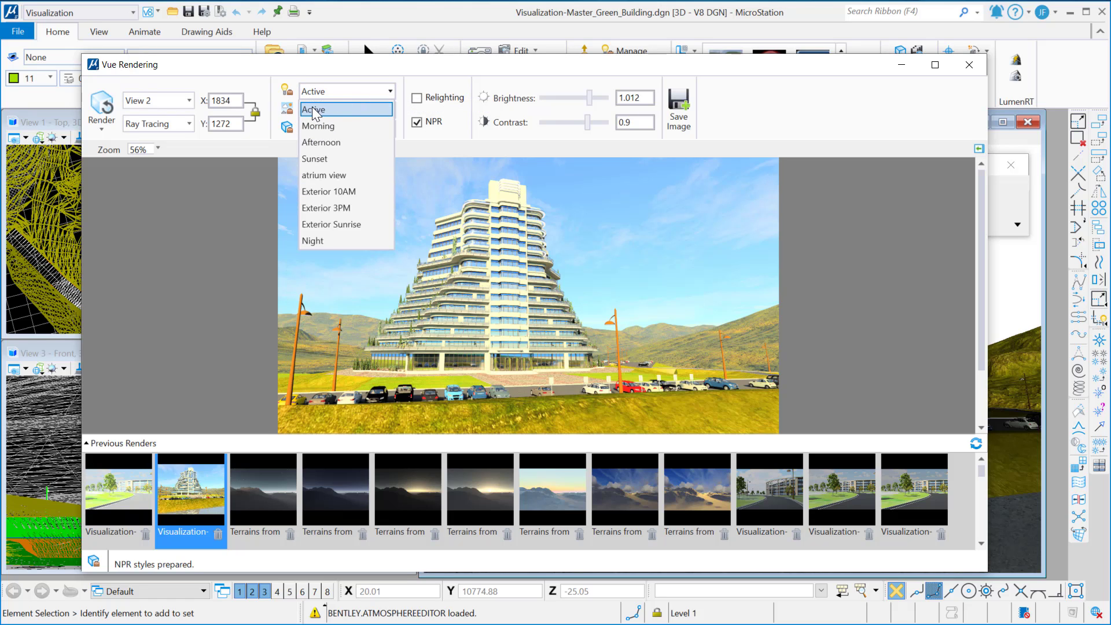
click(318, 110)
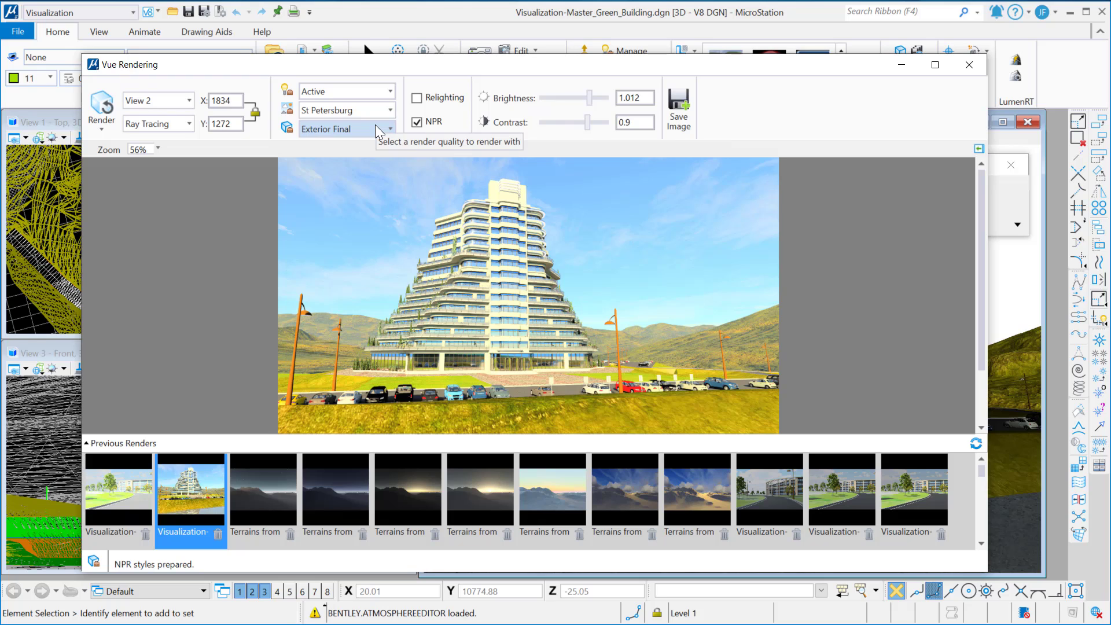
click(387, 129)
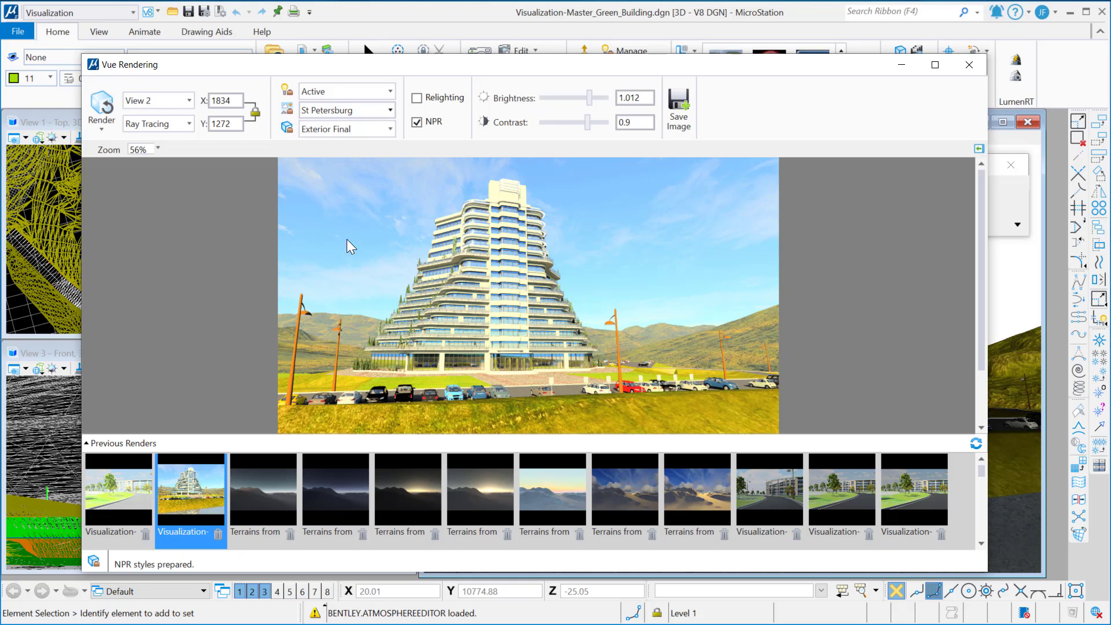
mouse_move(400, 133)
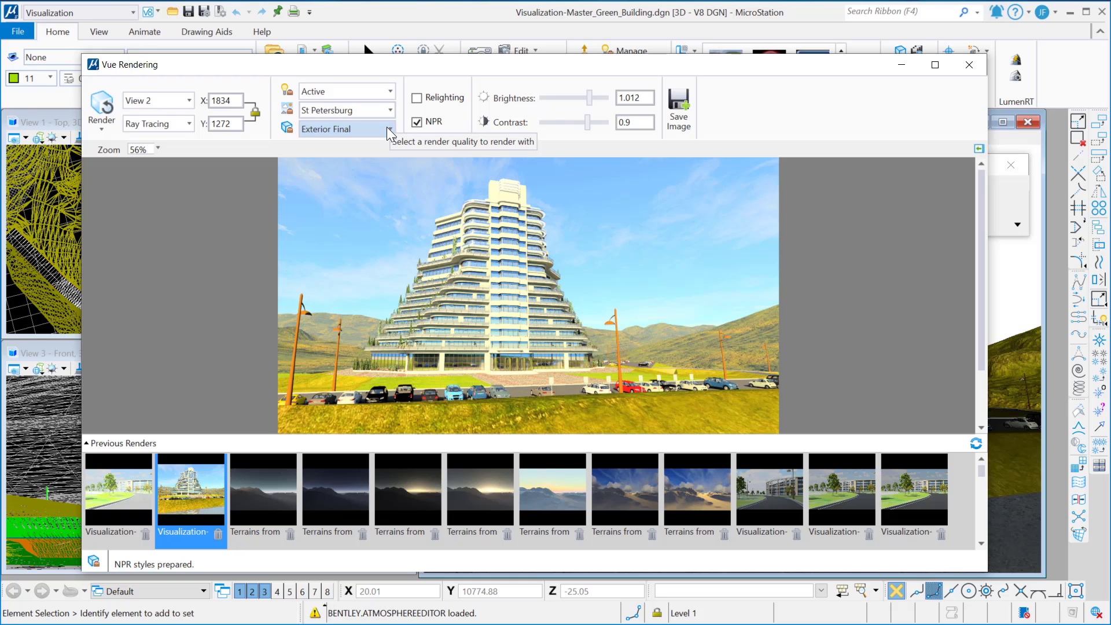
mouse_move(214, 289)
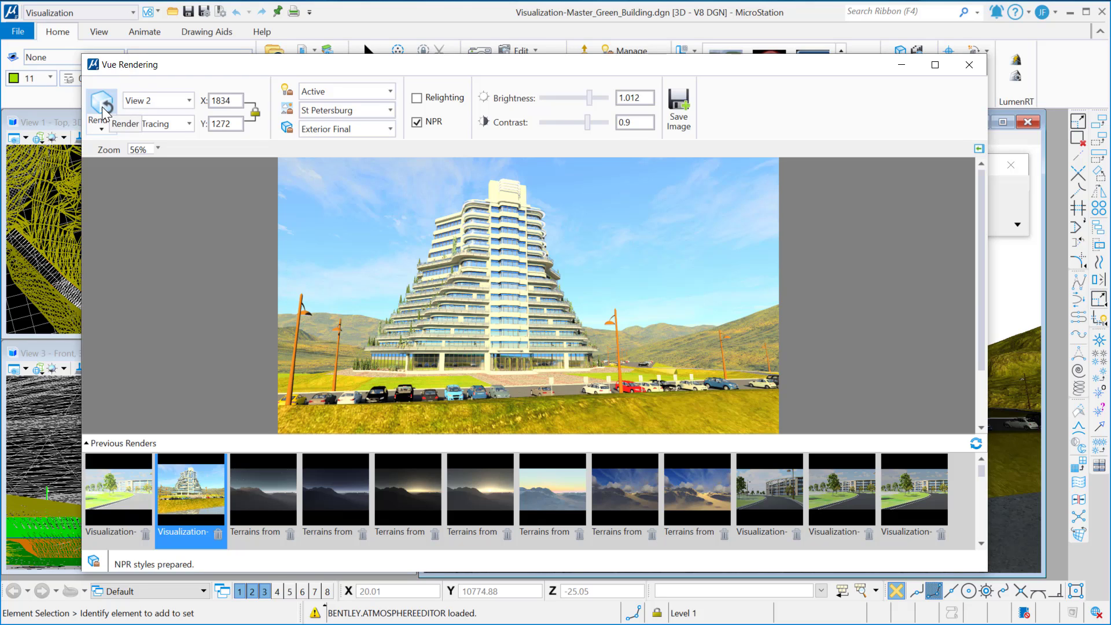
Render the tower view at Exterior Final quality, 1834 × 1272, with NPR on
click(101, 109)
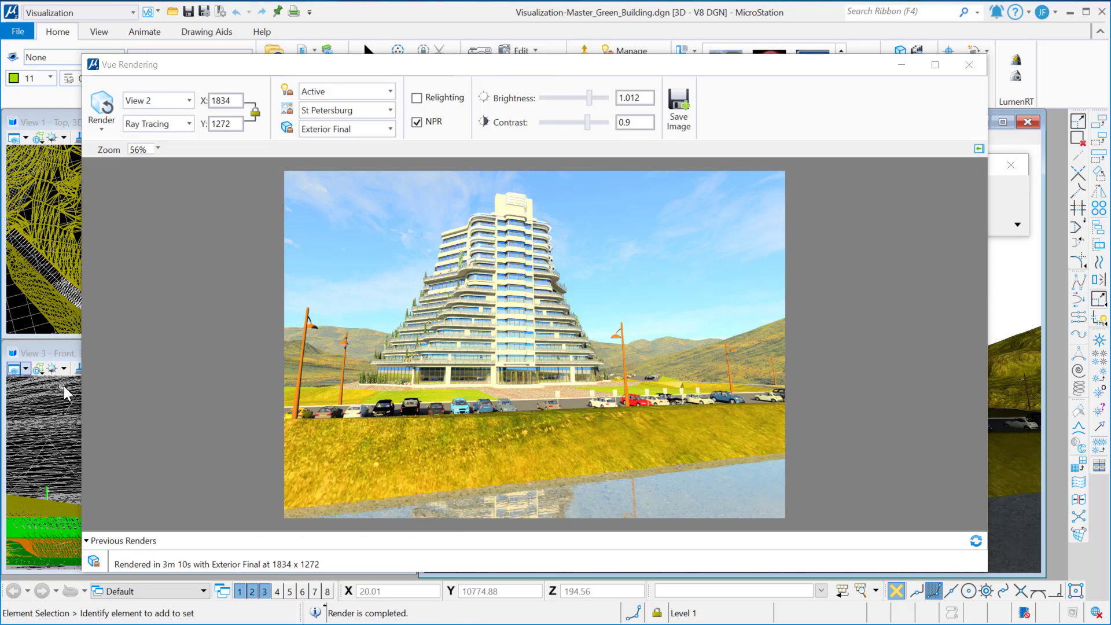
mouse_move(254, 479)
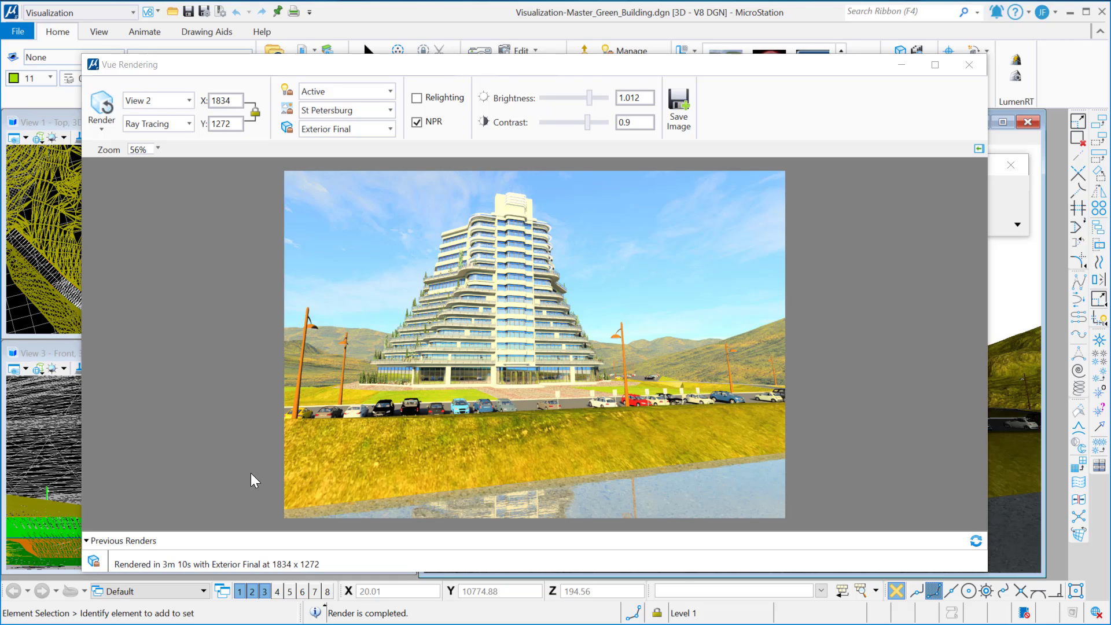
mouse_move(476, 389)
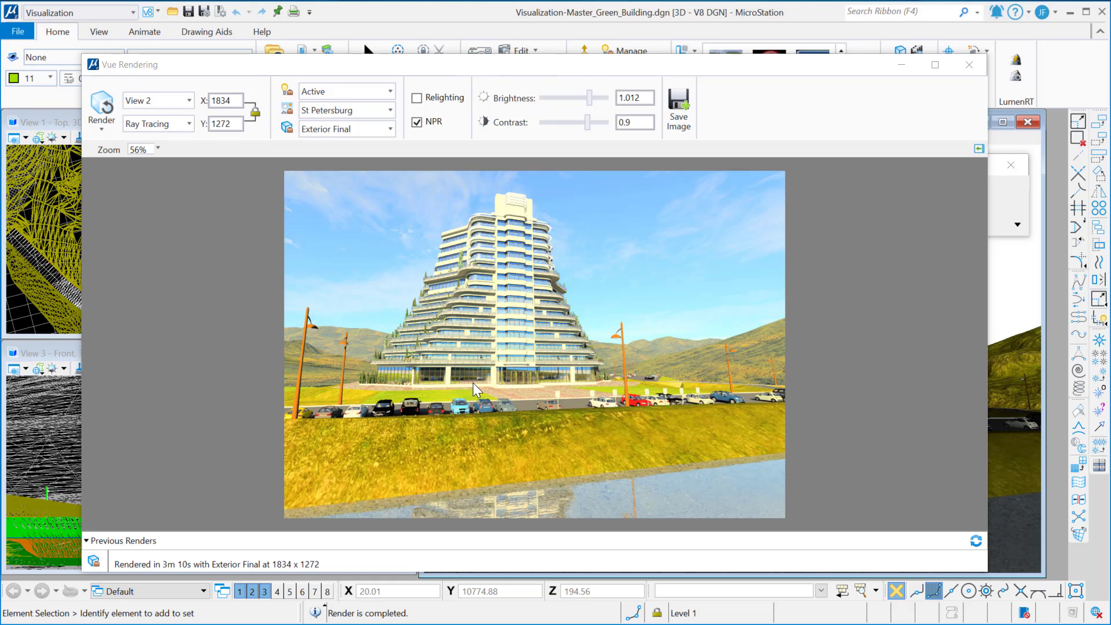
mouse_move(205, 573)
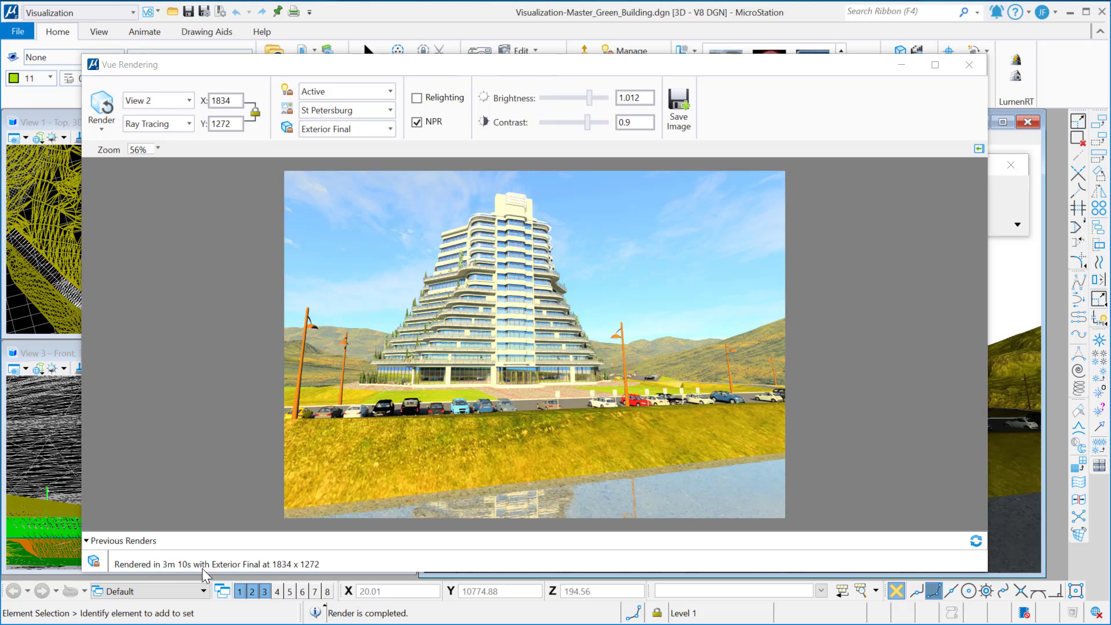
mouse_move(156, 571)
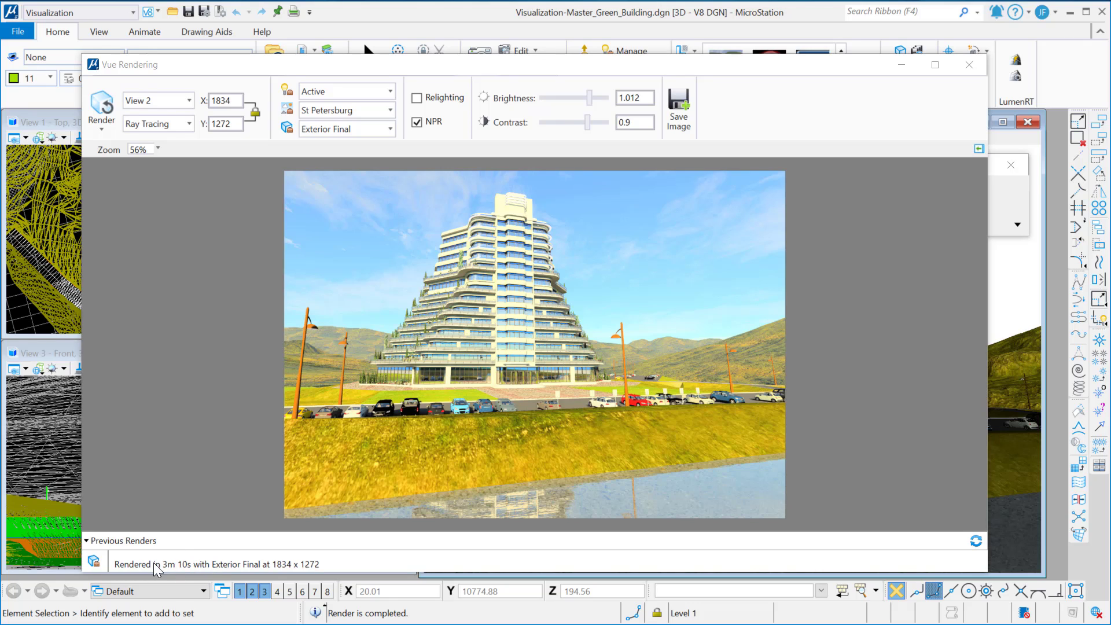
mouse_move(534, 535)
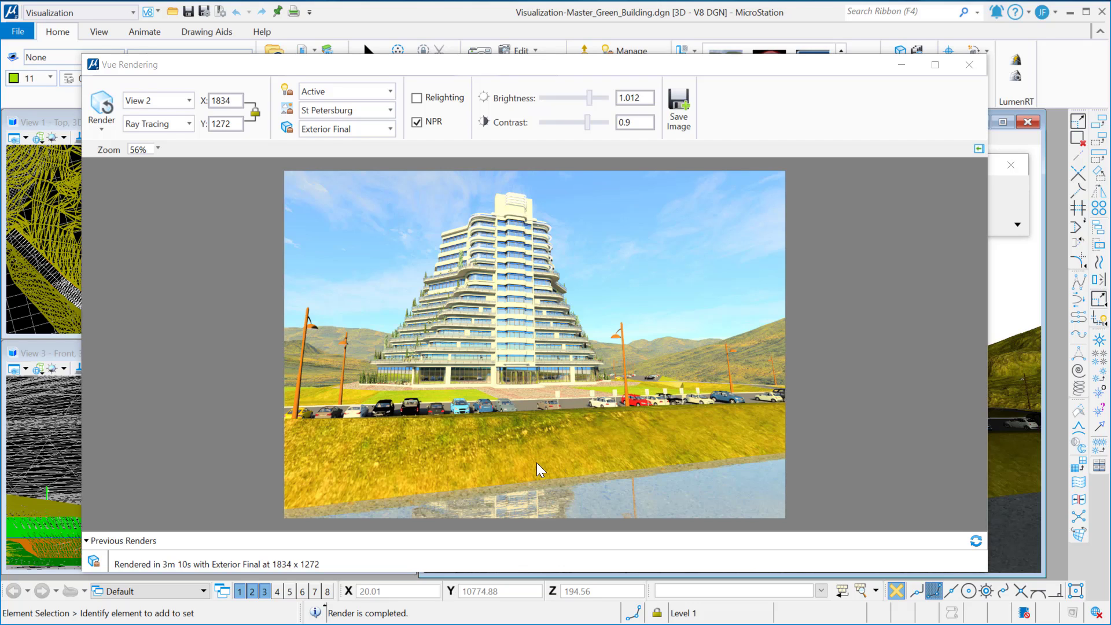
mouse_move(526, 459)
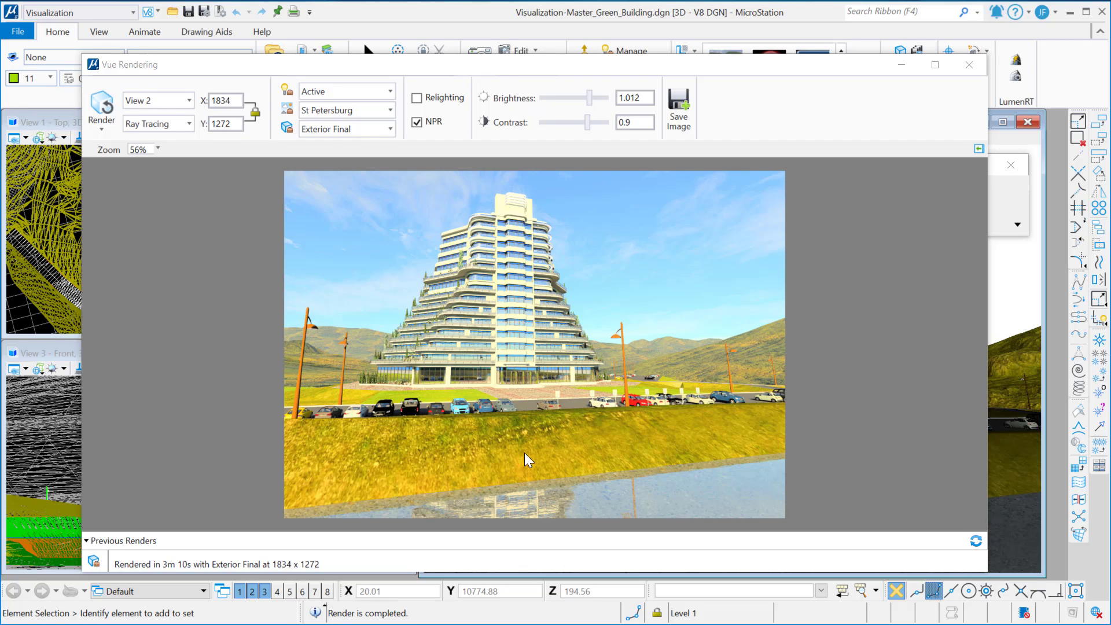
mouse_move(435, 316)
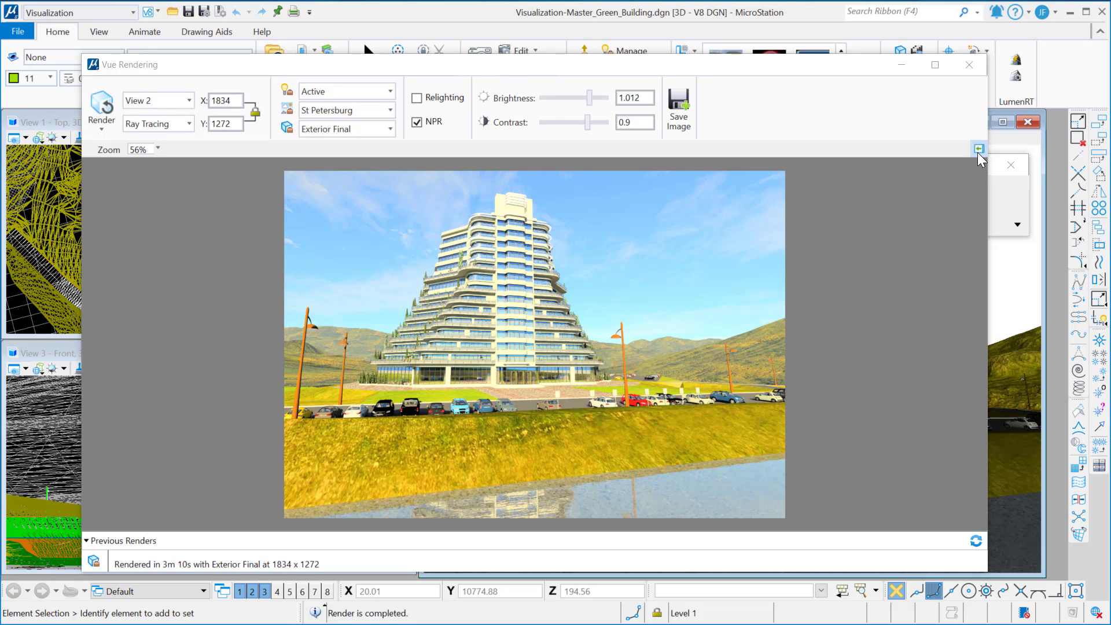
mouse_move(937, 158)
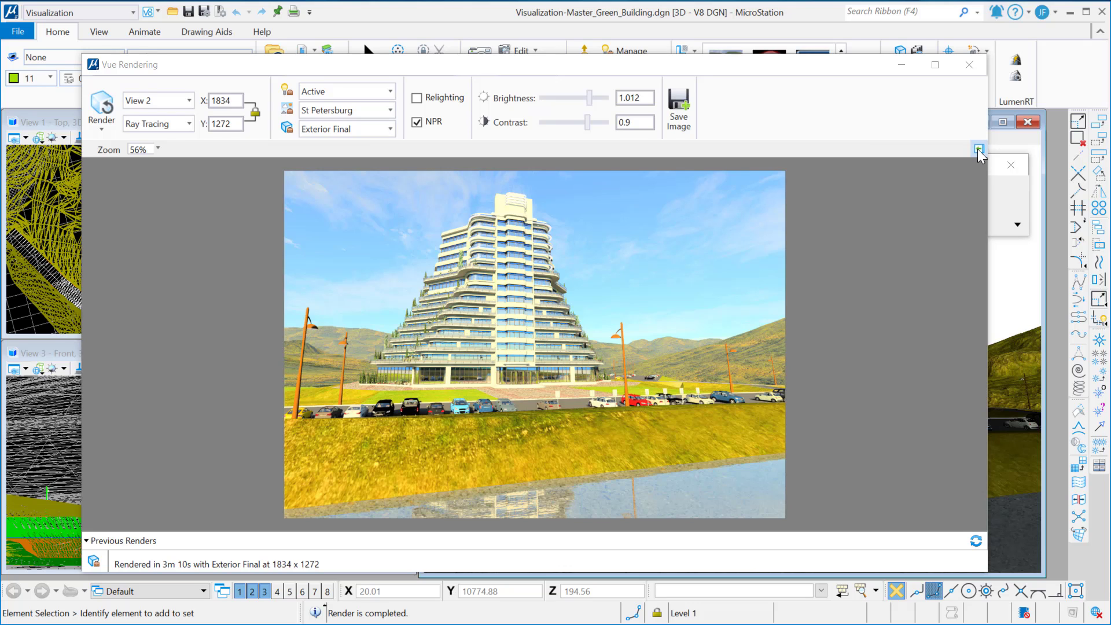
Choose the Toon preset in Post Render Settings' NPR Effects
click(978, 149)
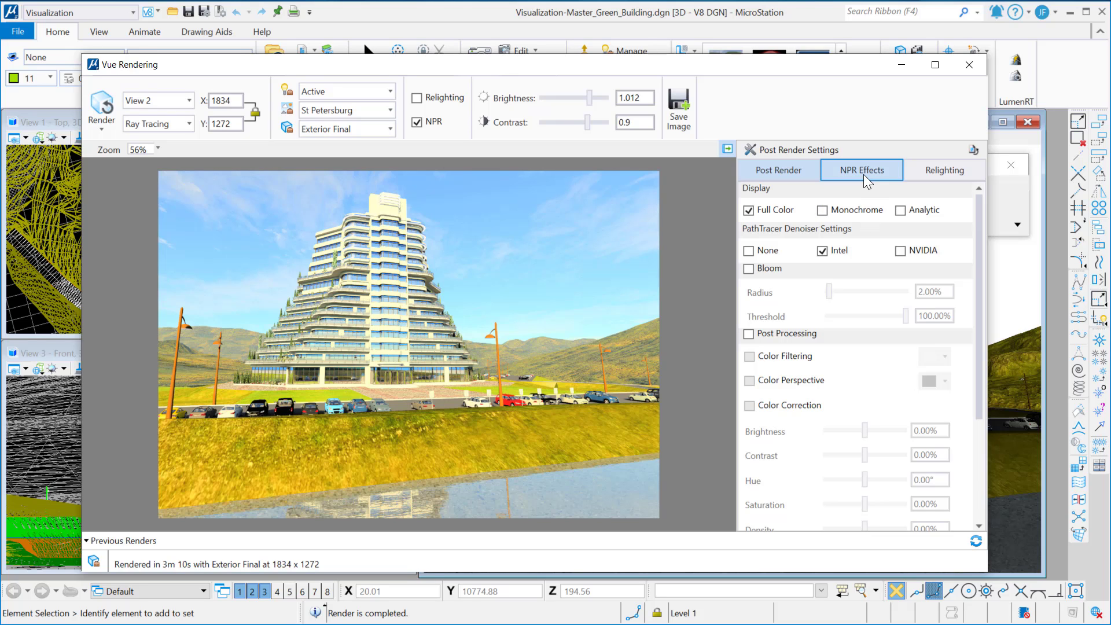
click(861, 170)
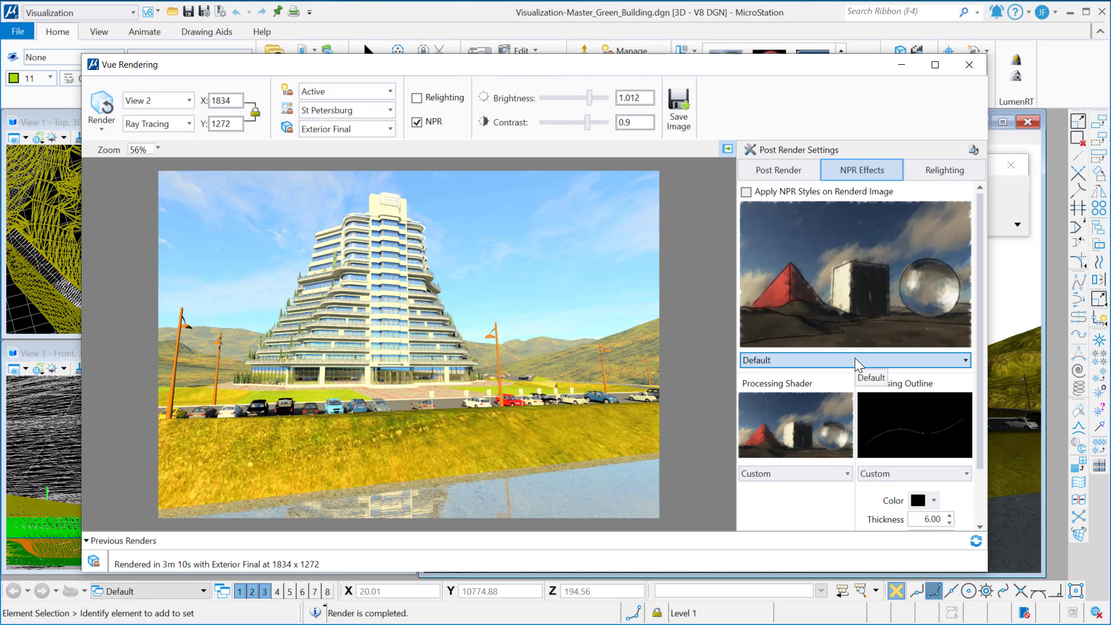
click(962, 360)
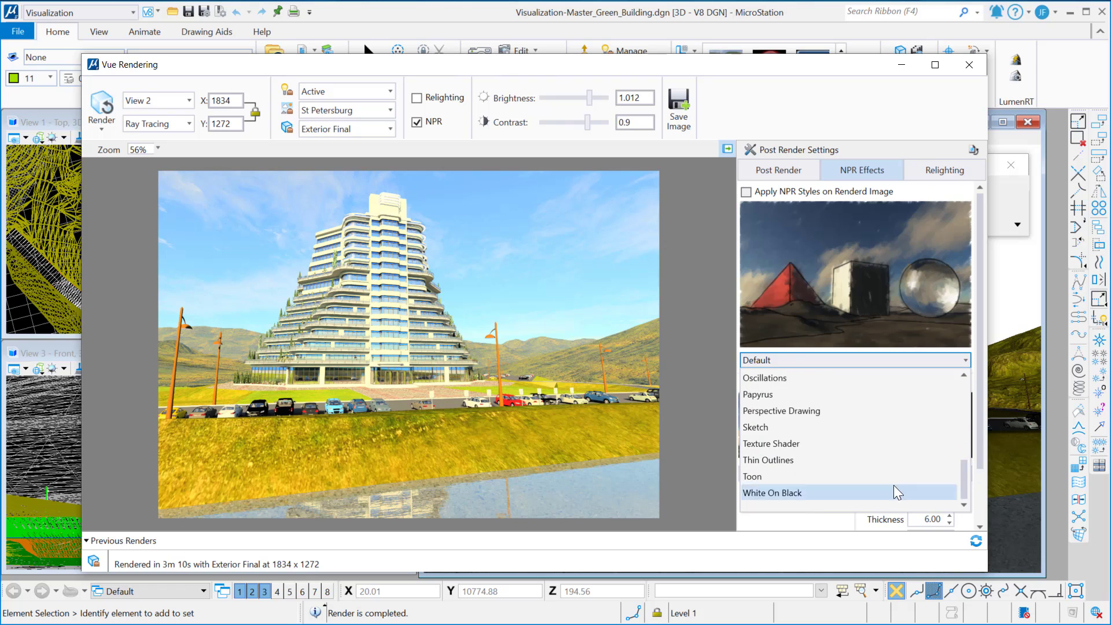
click(752, 476)
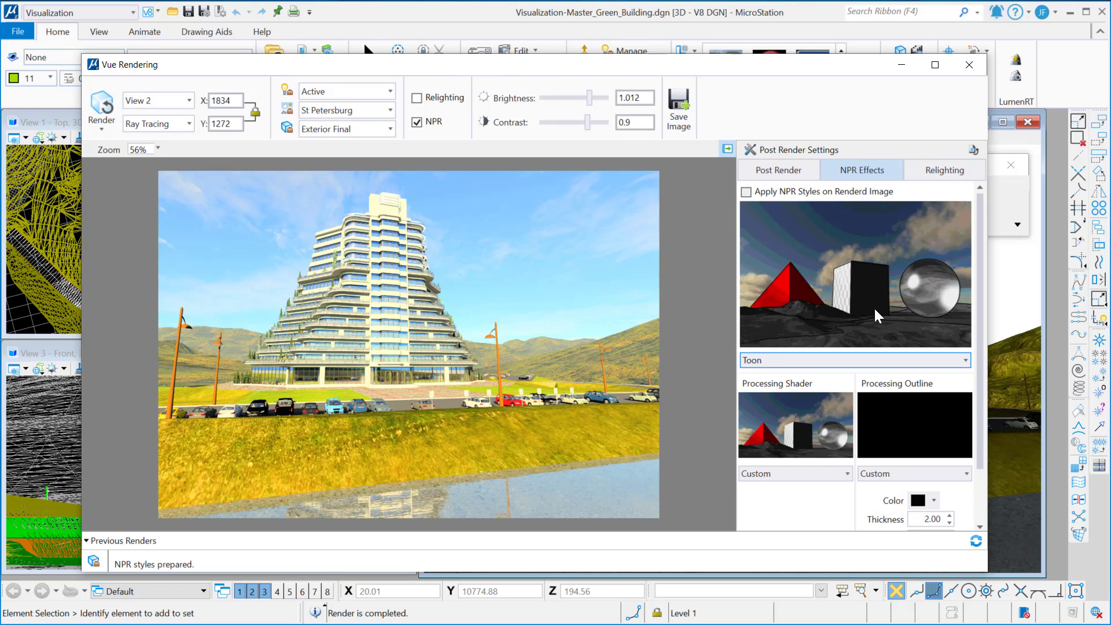
mouse_move(865, 278)
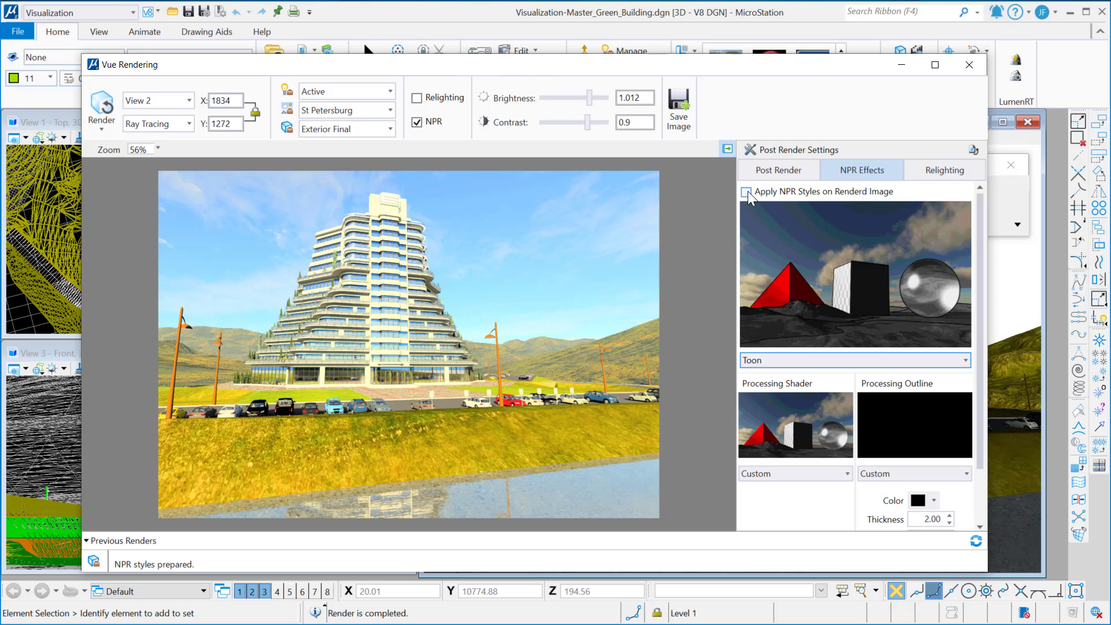
Turn on Apply NPR Styles on Rendered Image to process the tower with Toon
click(745, 192)
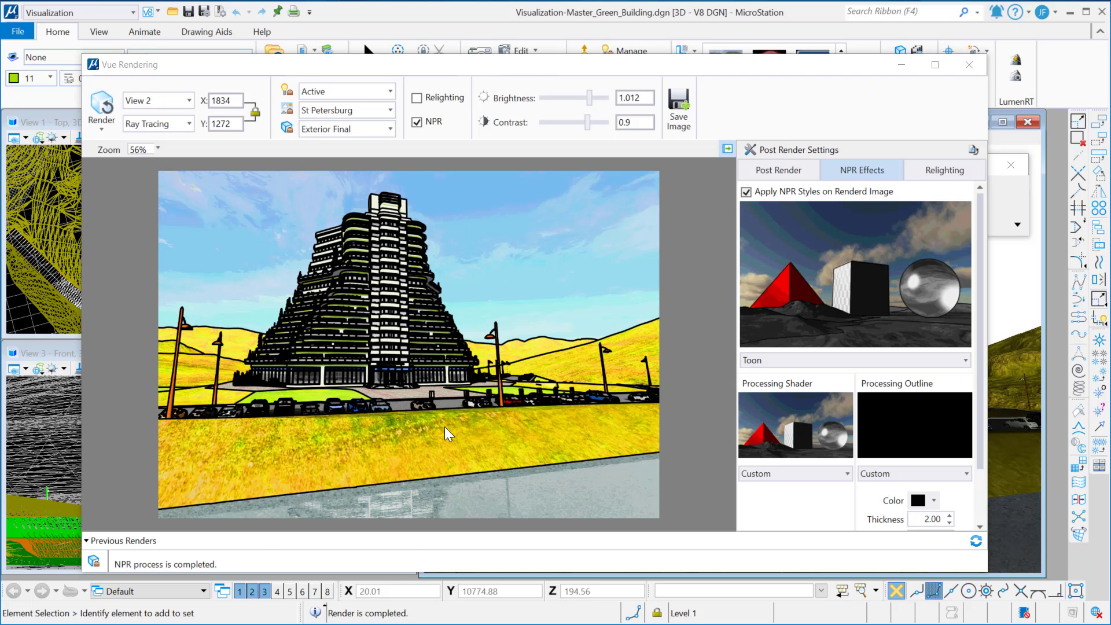
mouse_move(429, 345)
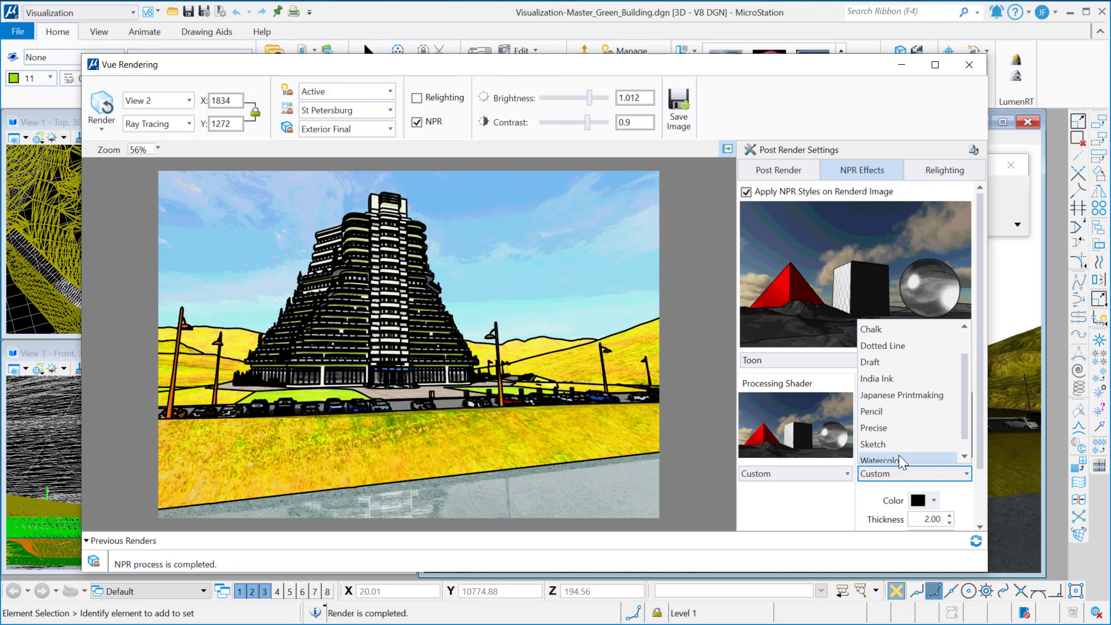
Set the Toon outline processing to Watercolor and let NPR reprocess
click(880, 461)
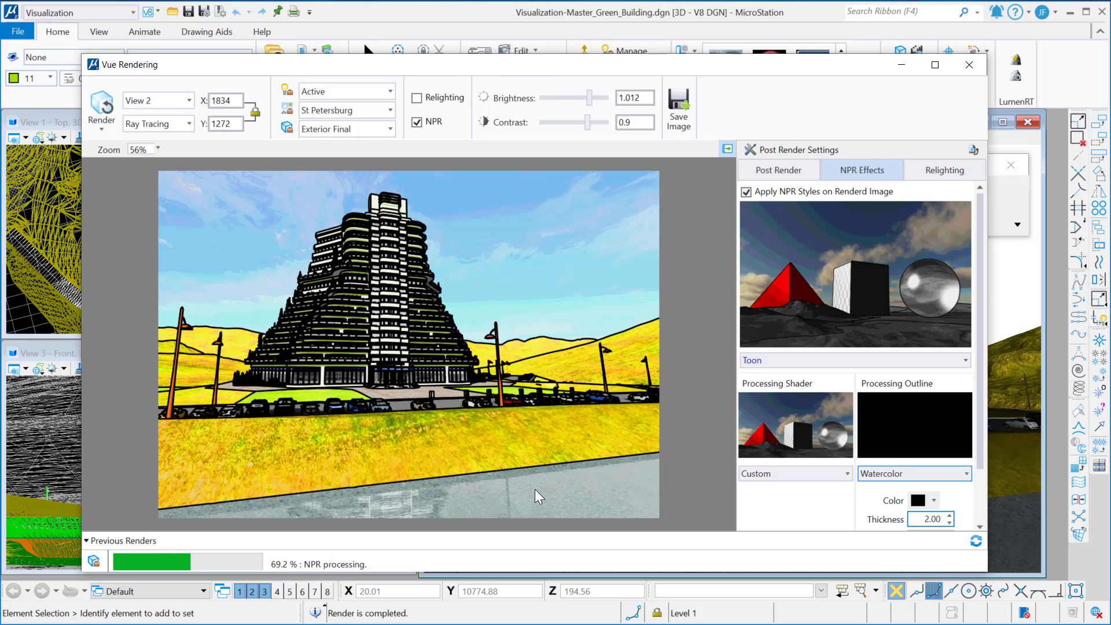
mouse_move(545, 411)
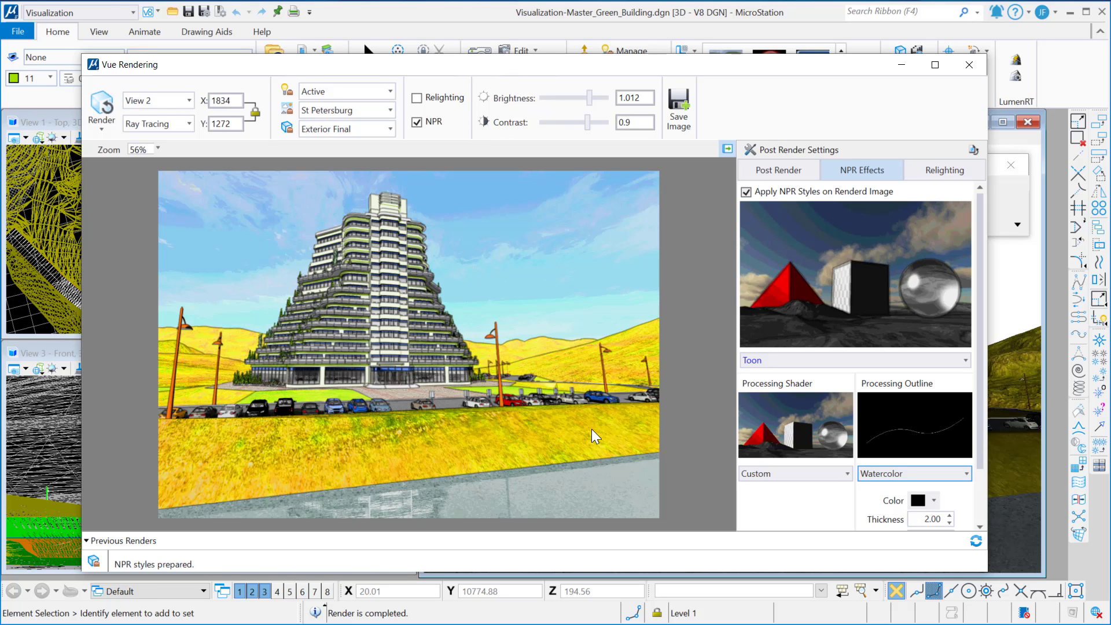
mouse_move(611, 429)
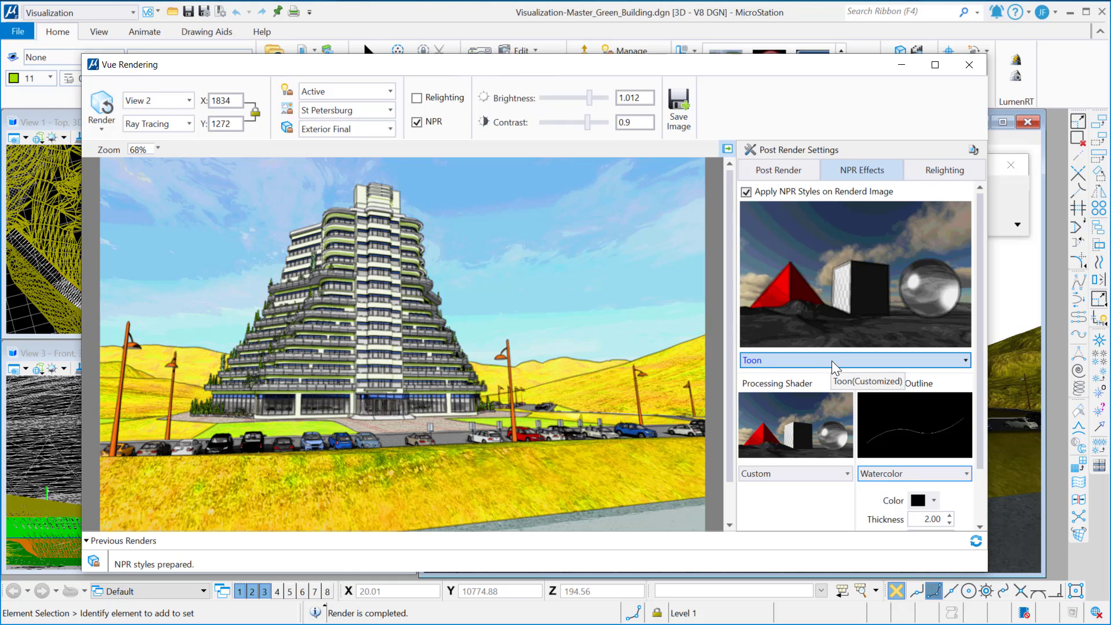
Turn off Apply NPR Styles so the tower render is photorealistic again
click(963, 360)
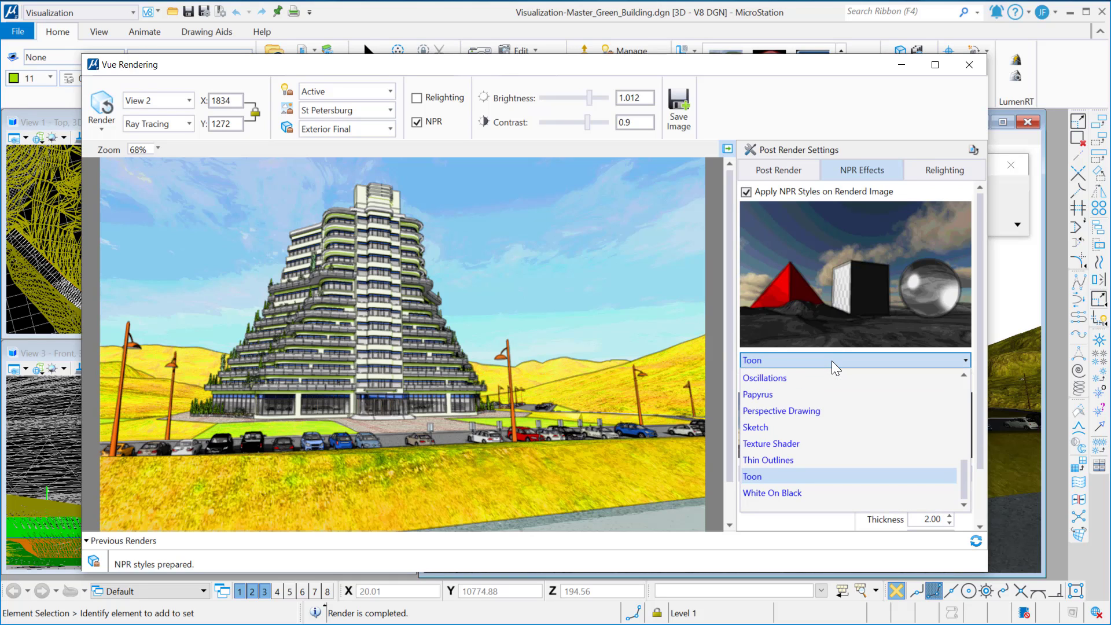
click(751, 476)
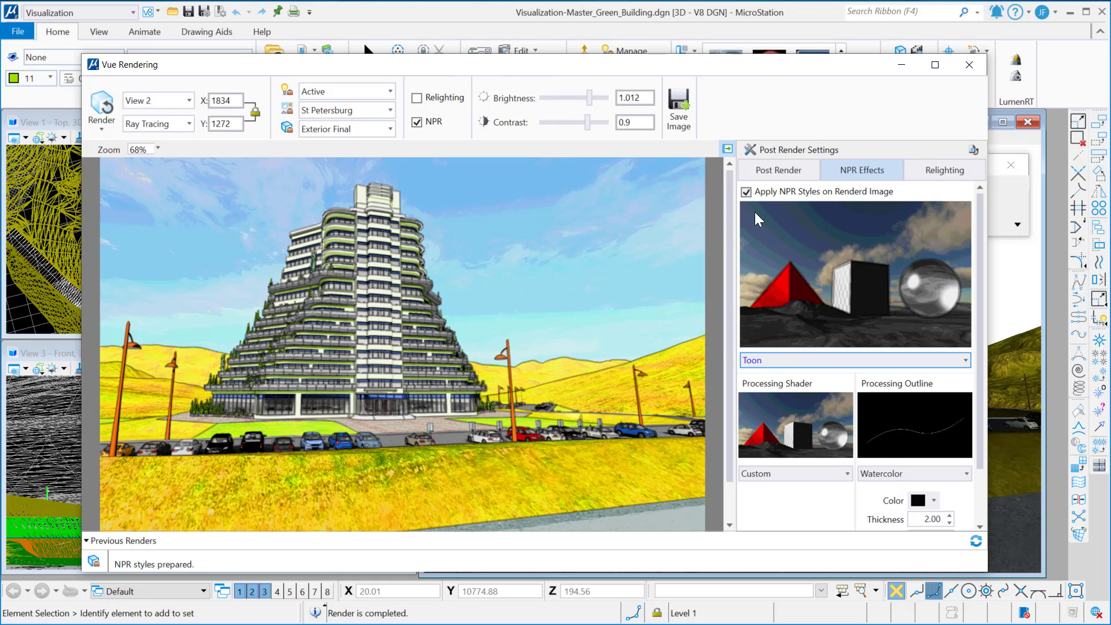
click(746, 191)
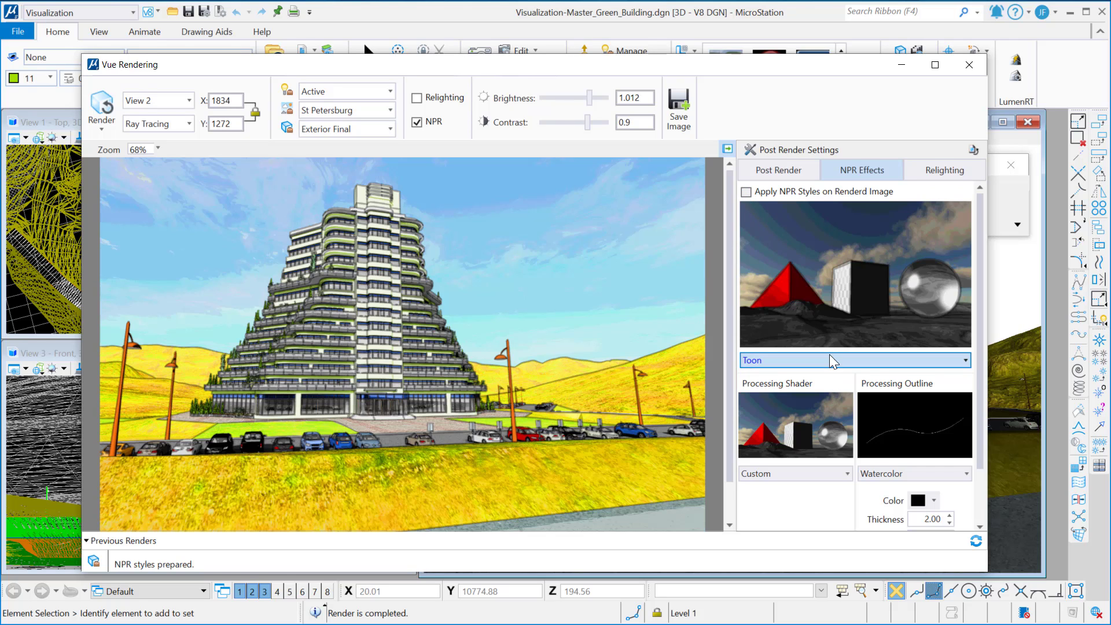
Select Perspective Drawing as the NPR style and show the Post Render settings
click(854, 360)
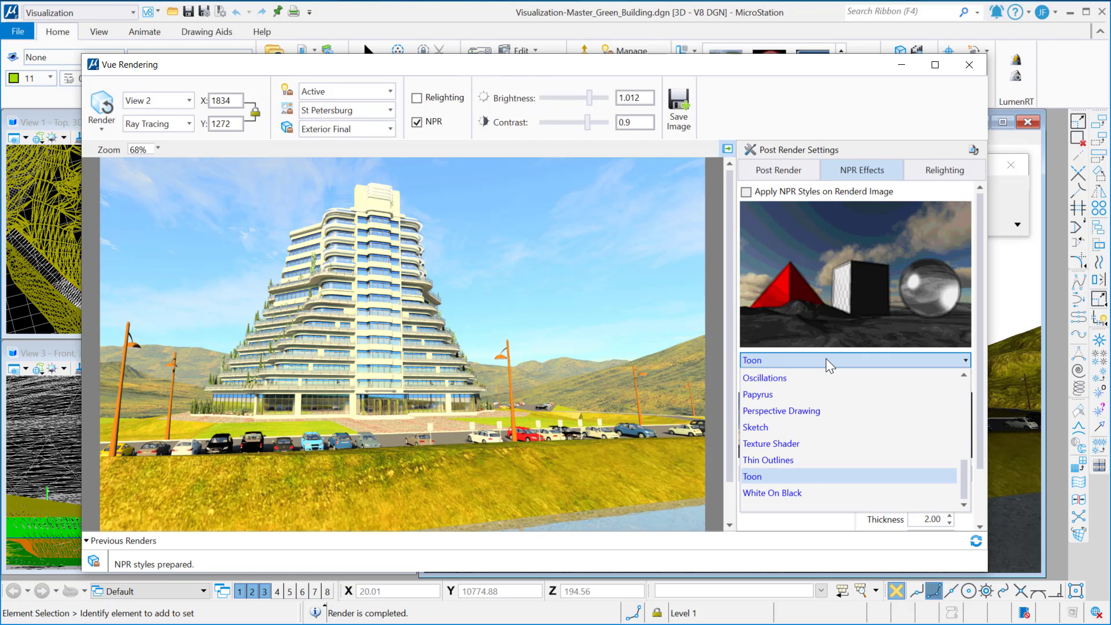
click(781, 410)
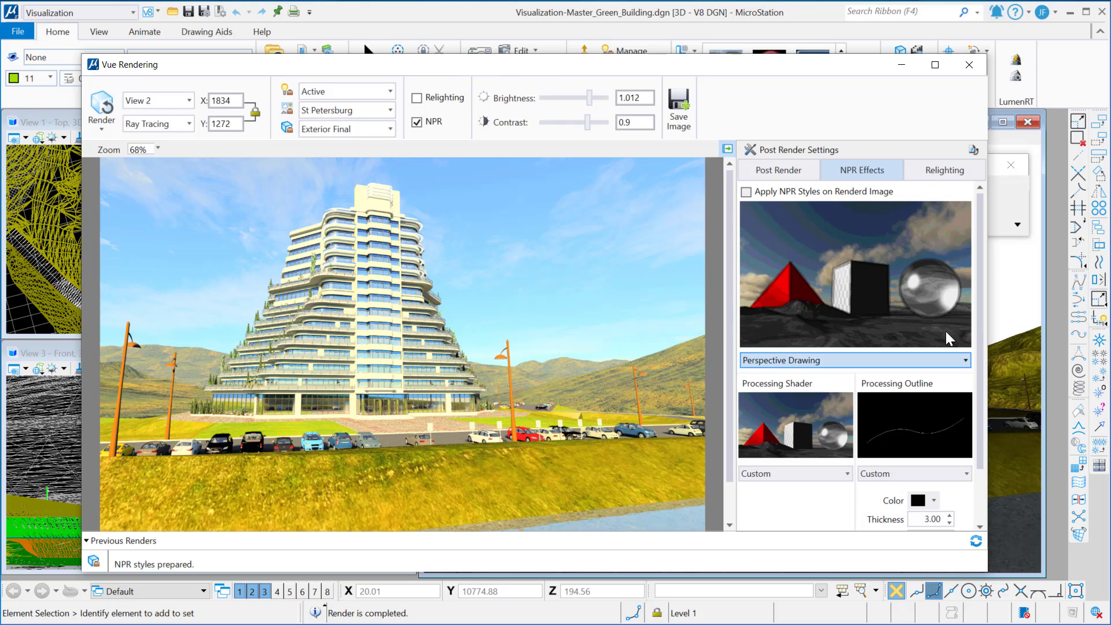
click(776, 170)
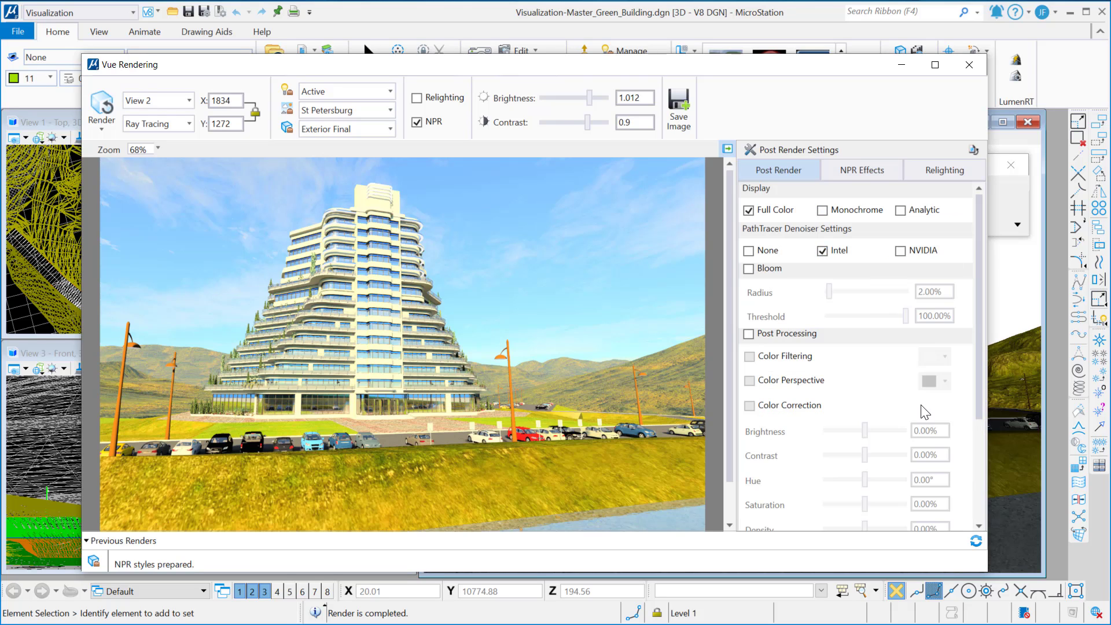
Set the PathTracer denoiser to None and return to NPR Effects
click(749, 250)
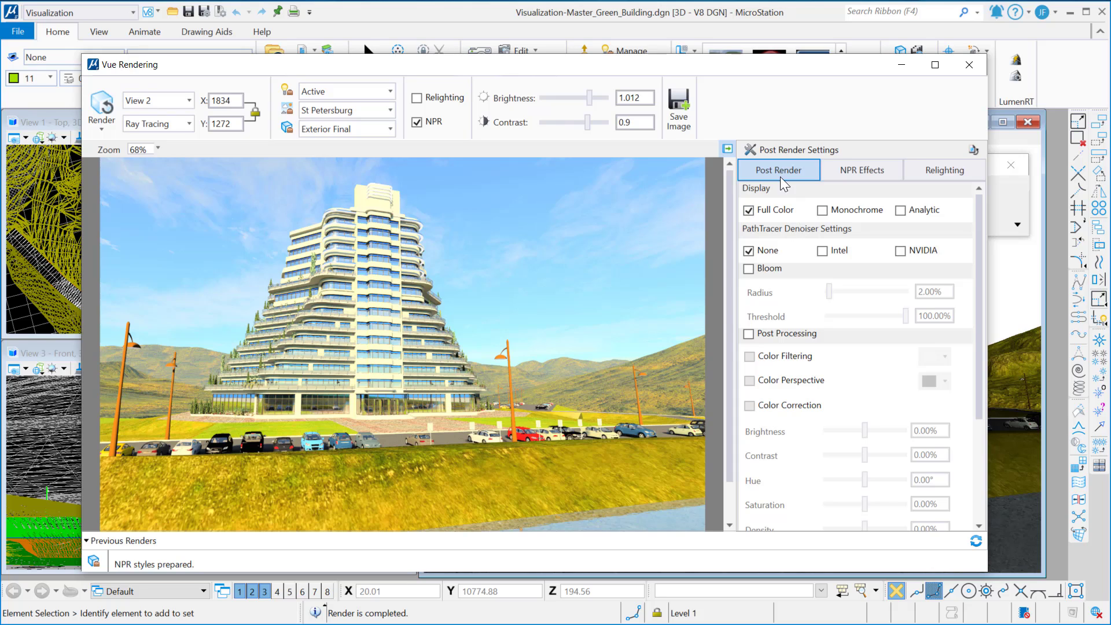
click(861, 170)
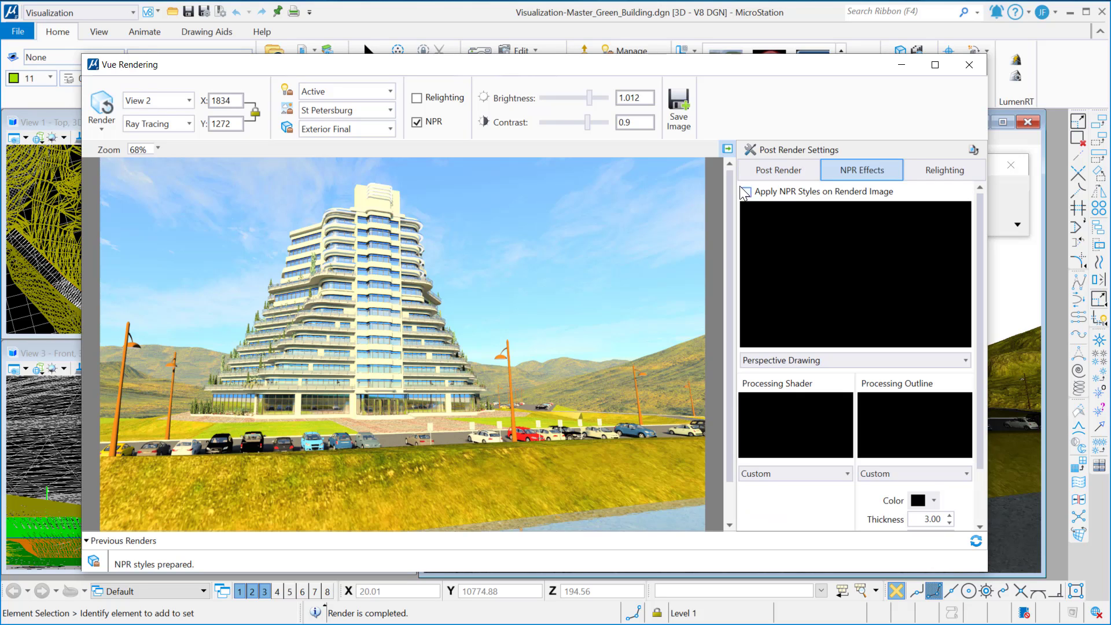
Apply Perspective Drawing to the tower render, producing a black-and-white line drawing
click(745, 192)
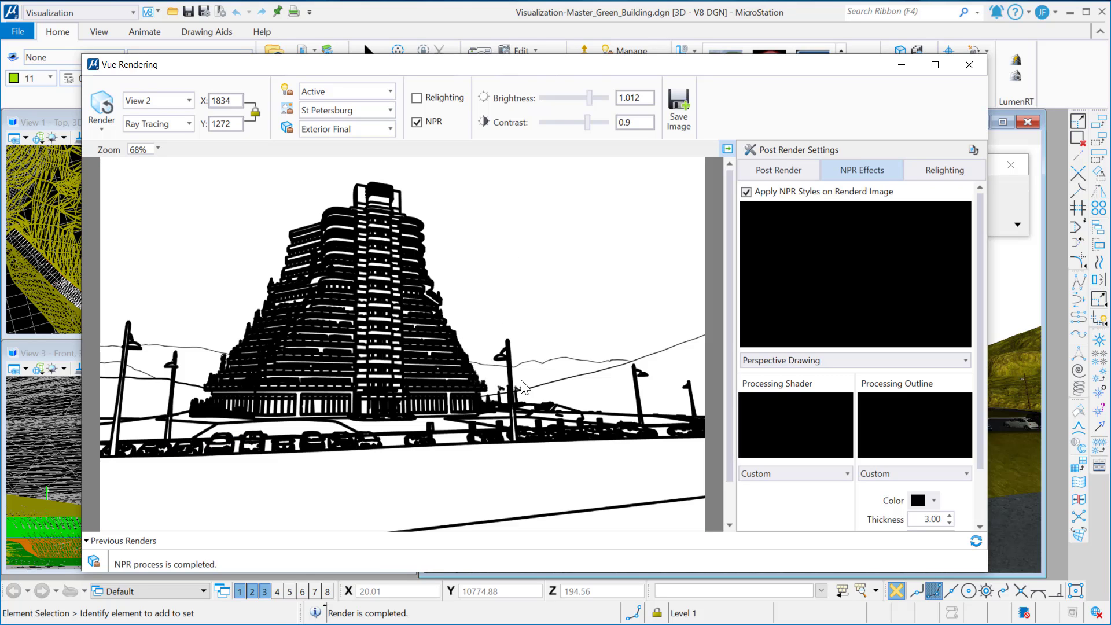
mouse_move(959, 530)
text(1)
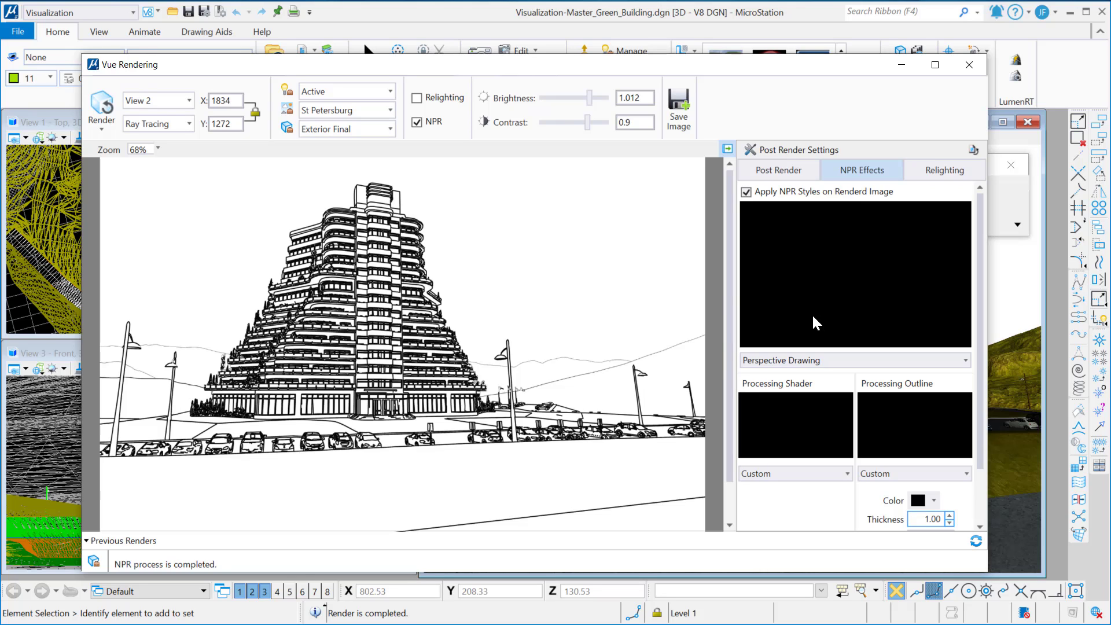
mouse_move(670, 311)
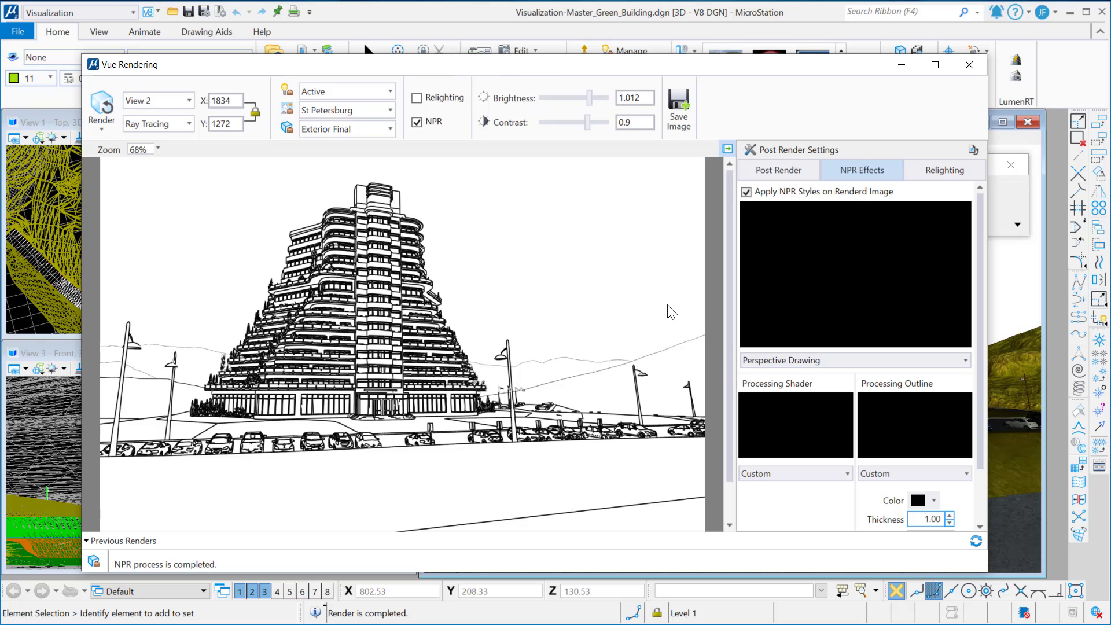
mouse_move(679, 309)
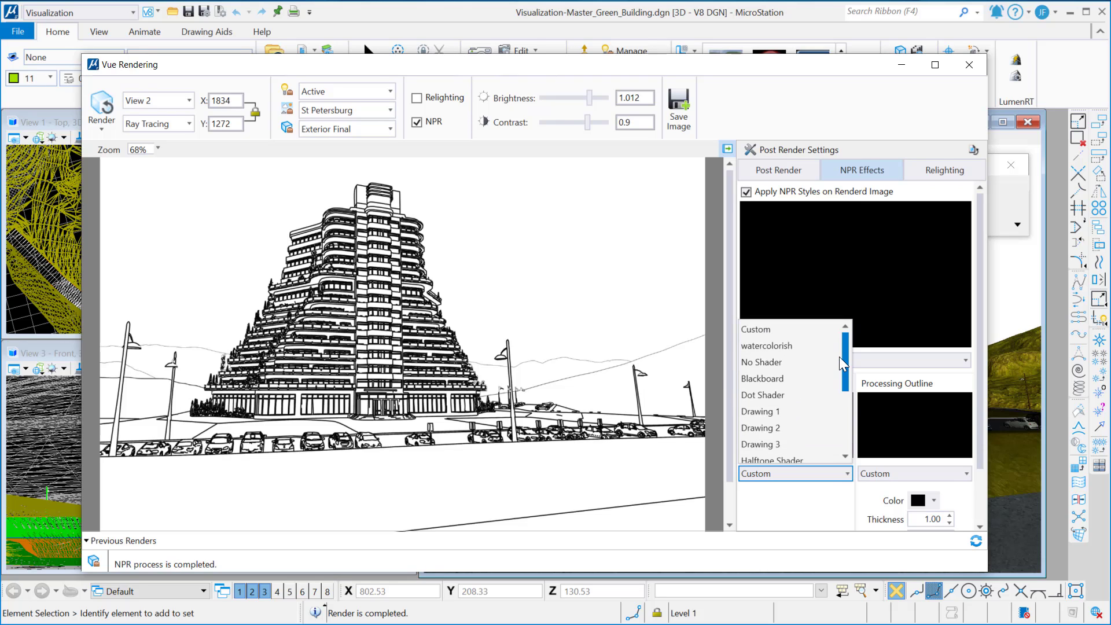
Scroll the rendering settings while setting outline Thickness to 1.00 for finer linework
scroll(down, 3)
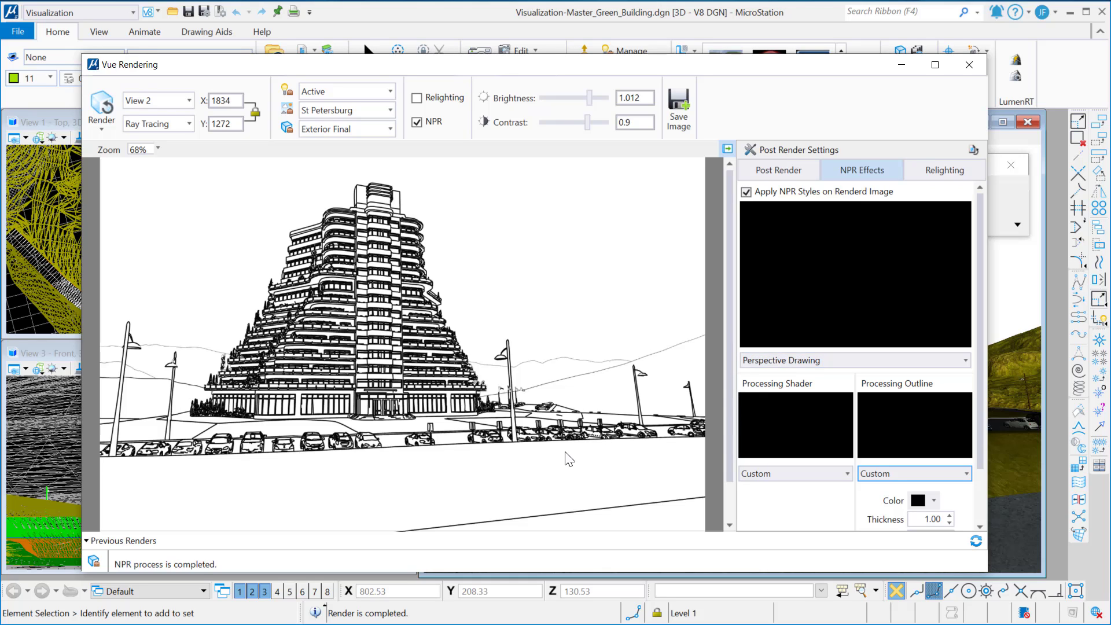
mouse_move(811, 345)
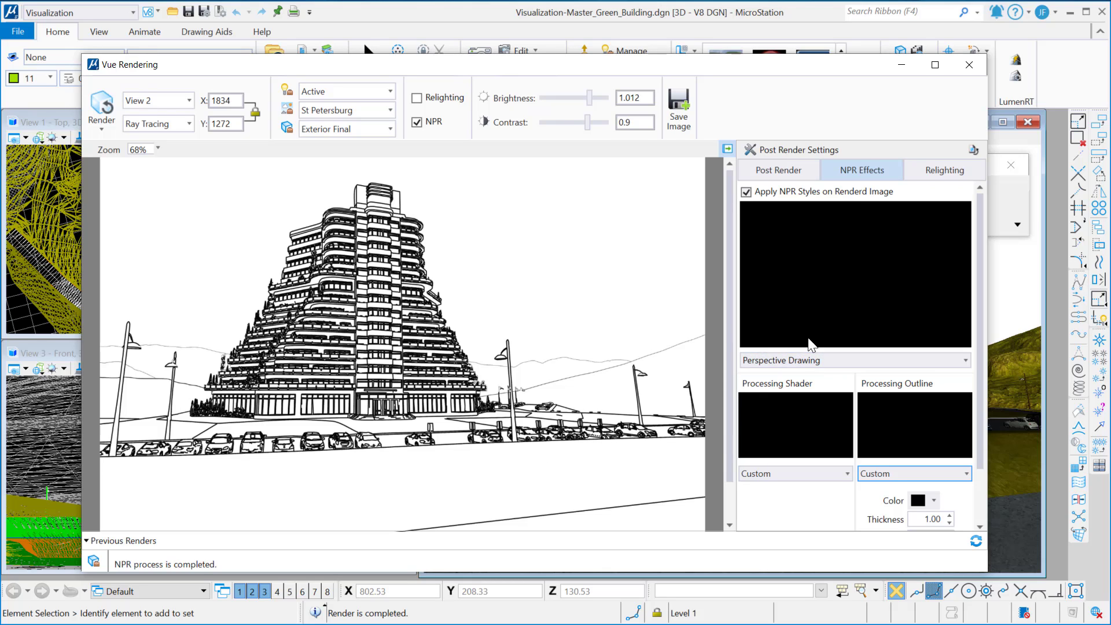
Pick Draft from the NPR style list for a rough sketchy tower drawing
click(853, 360)
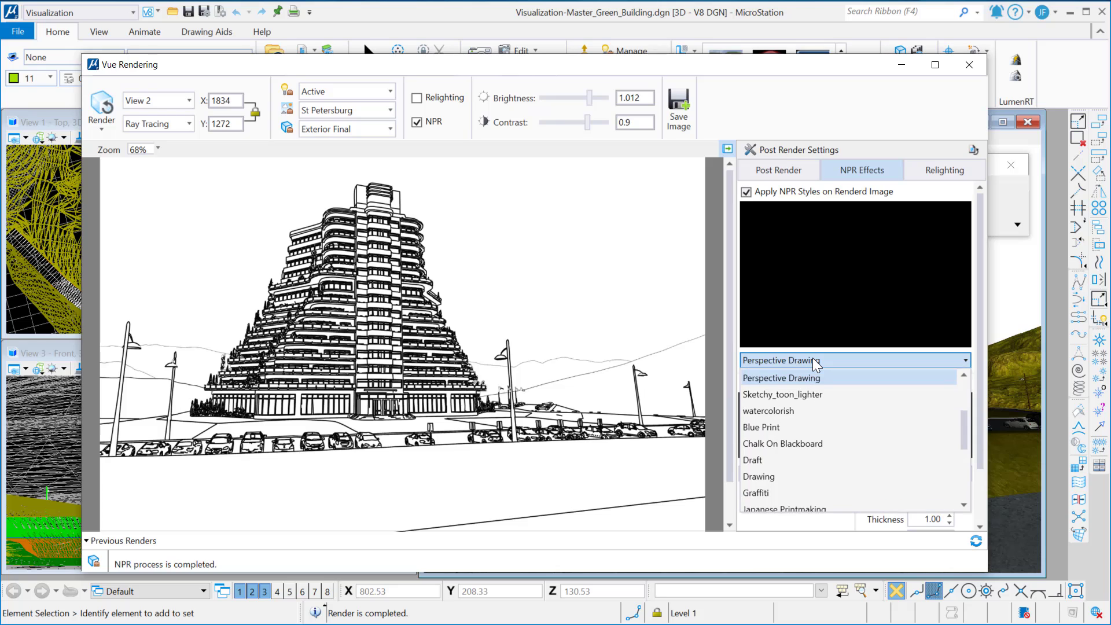
mouse_move(827, 363)
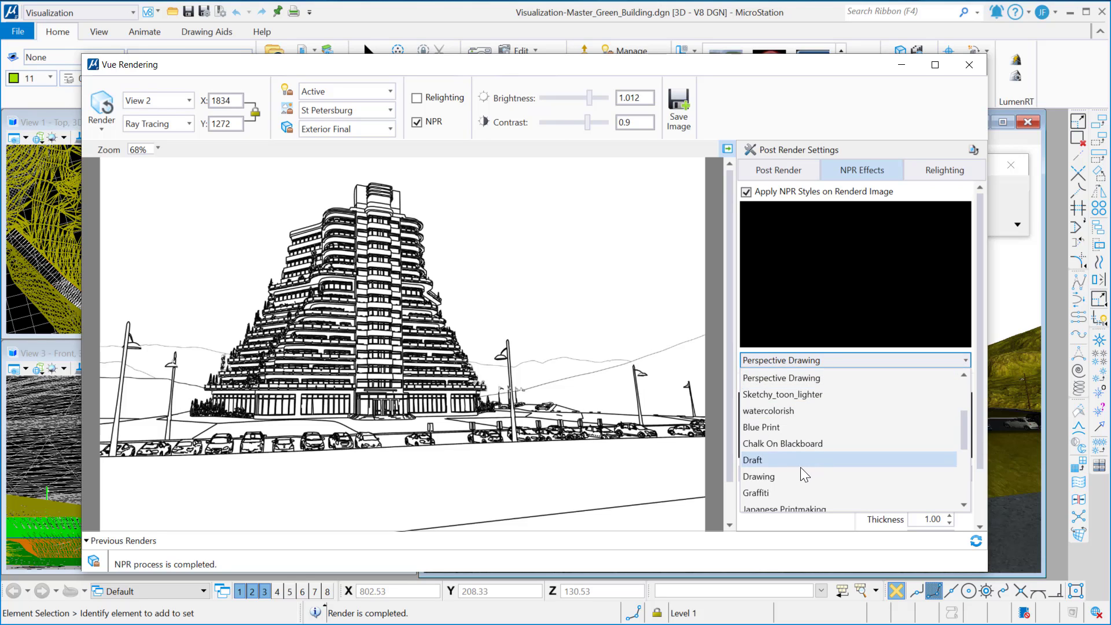
mouse_move(763, 471)
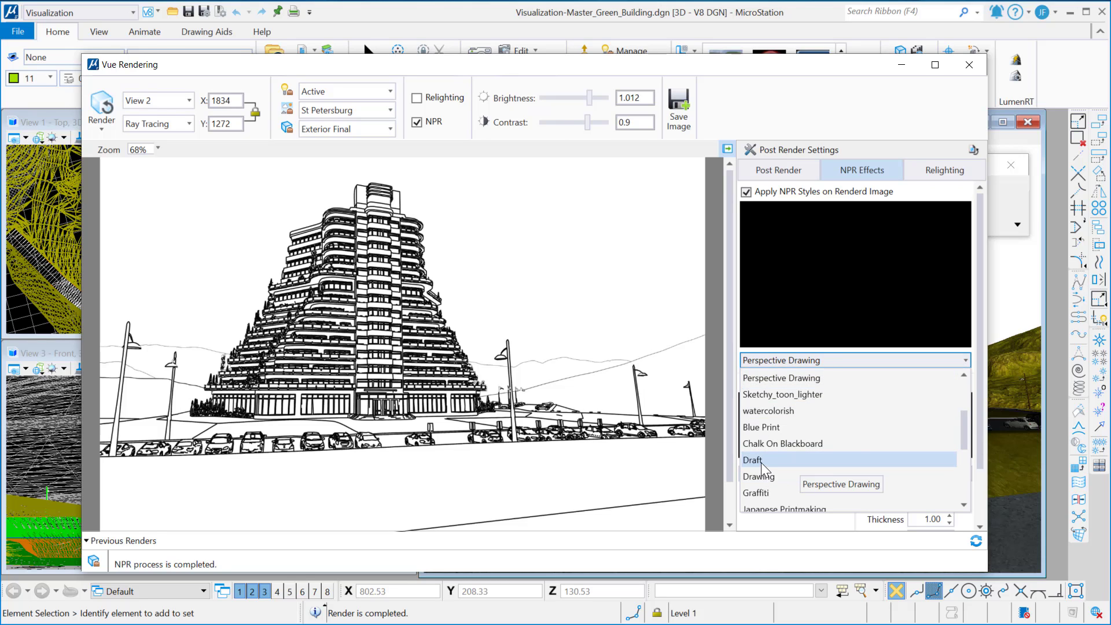
click(752, 458)
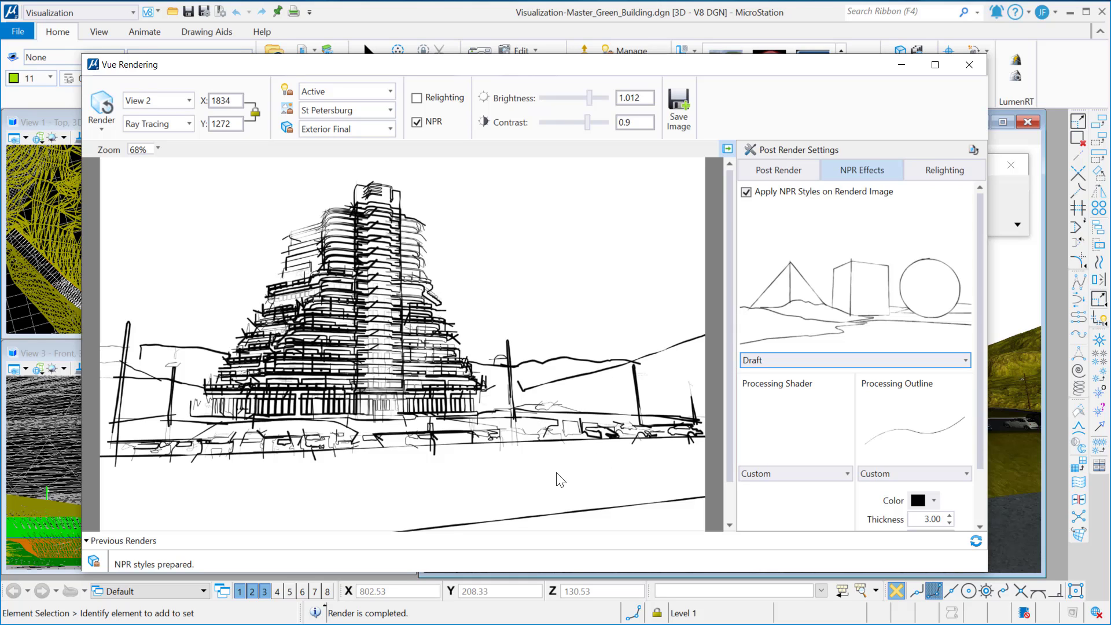
mouse_move(599, 473)
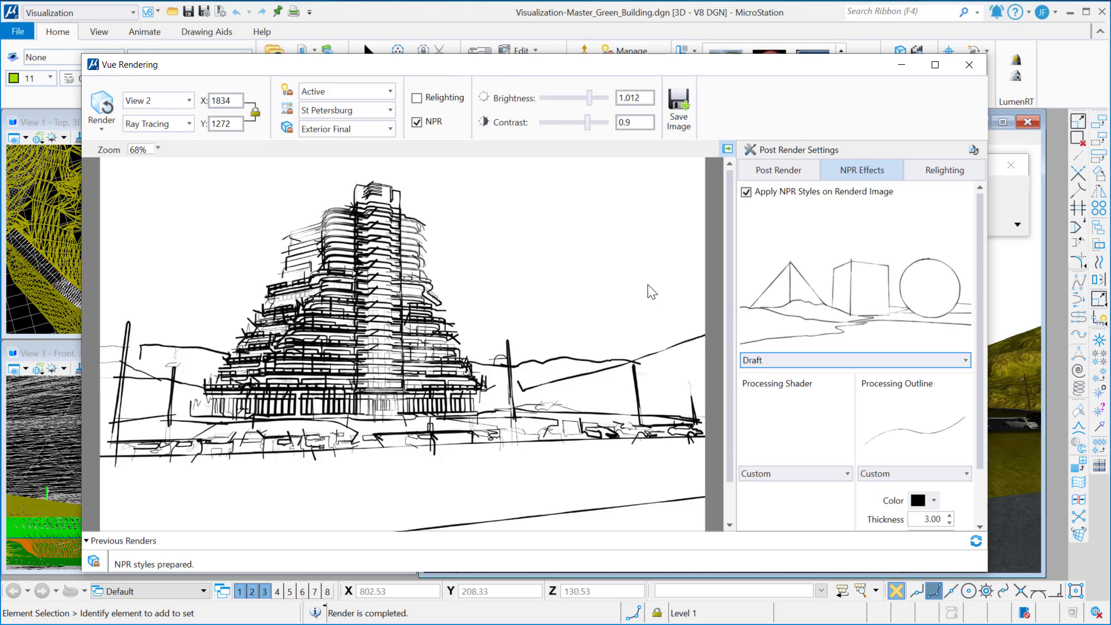
mouse_move(647, 278)
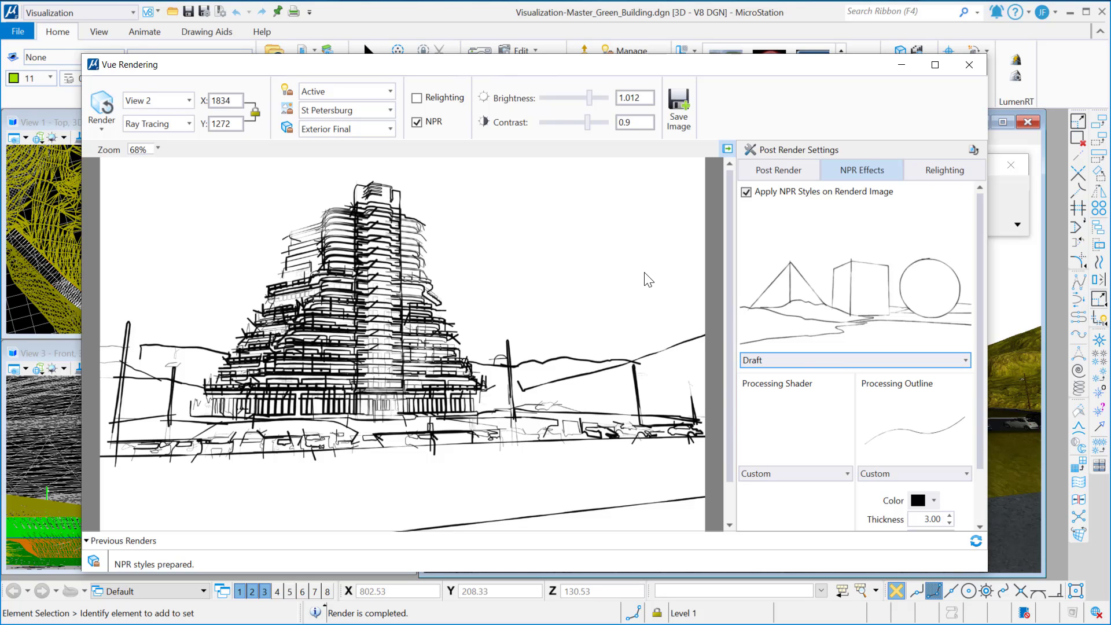
mouse_move(691, 348)
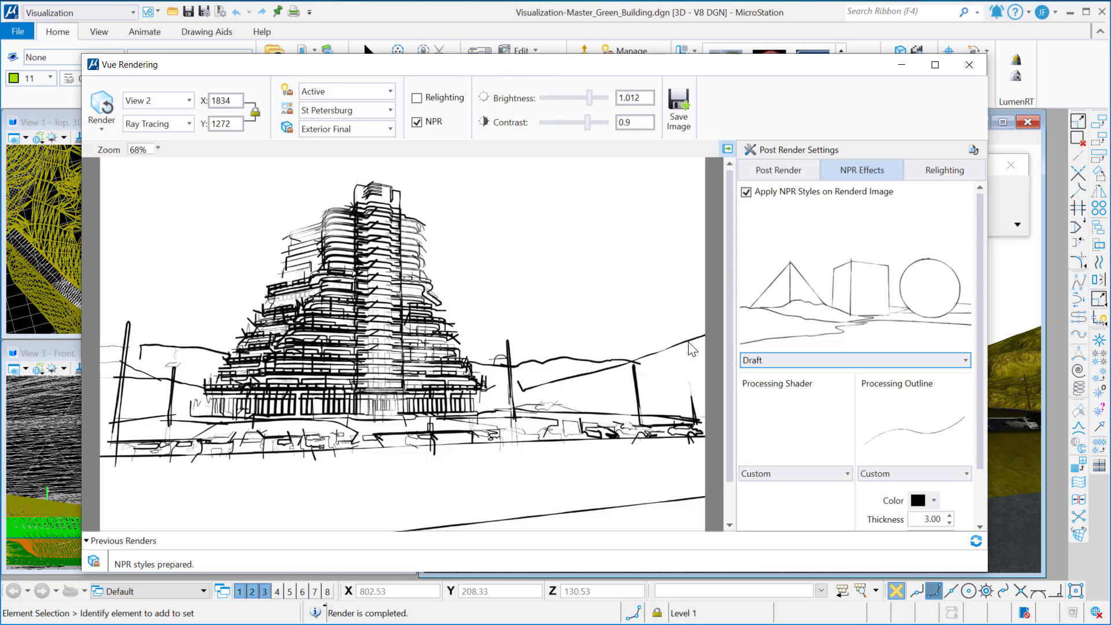
mouse_move(480, 271)
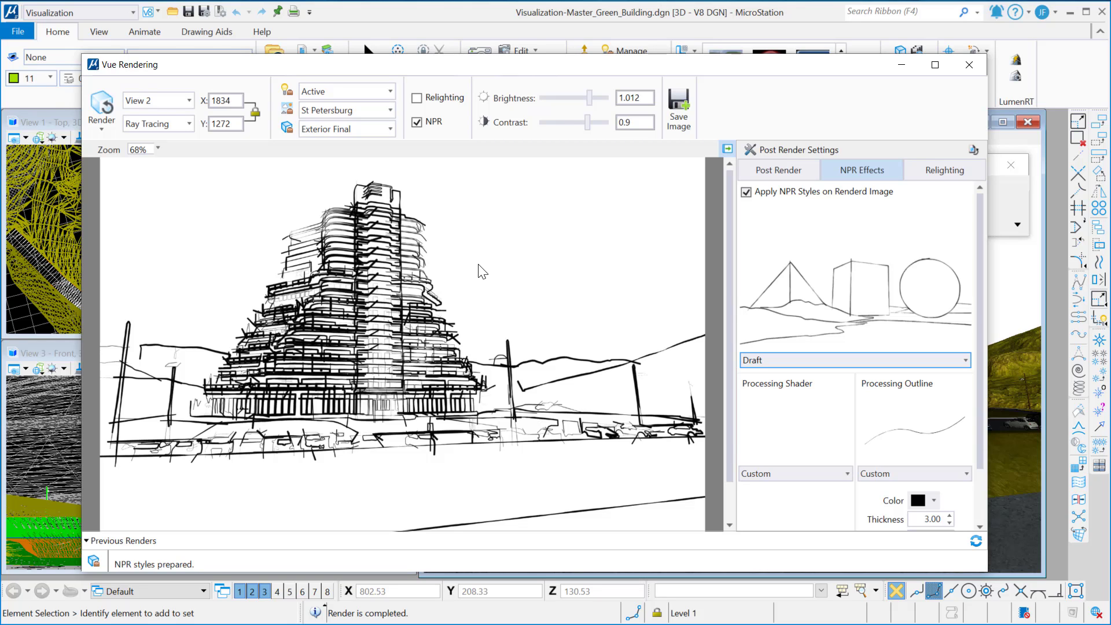
mouse_move(480, 278)
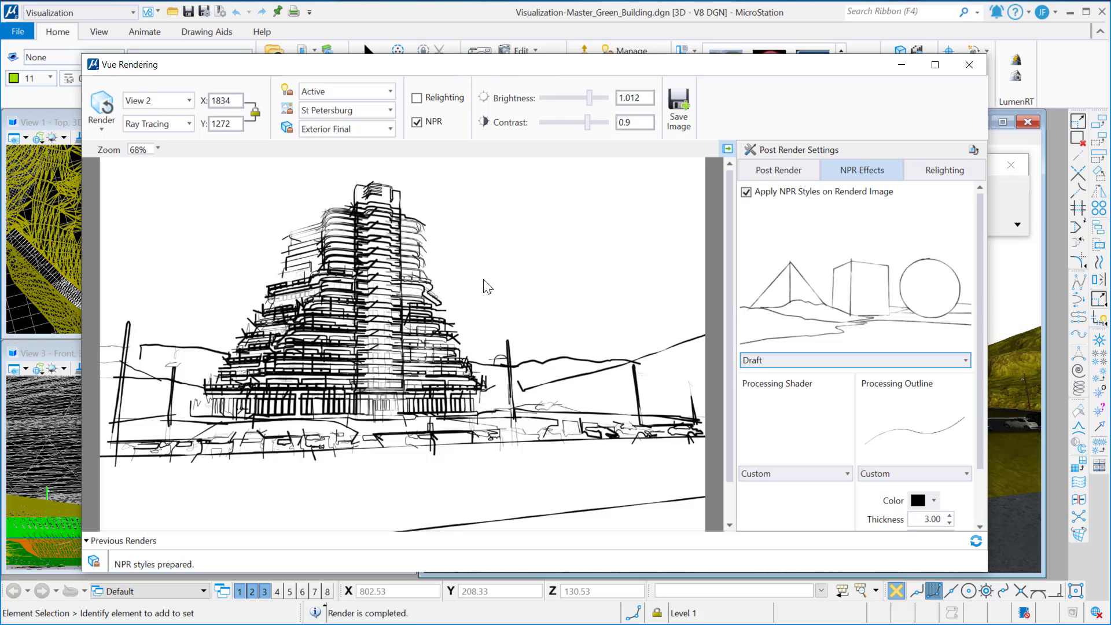
mouse_move(584, 343)
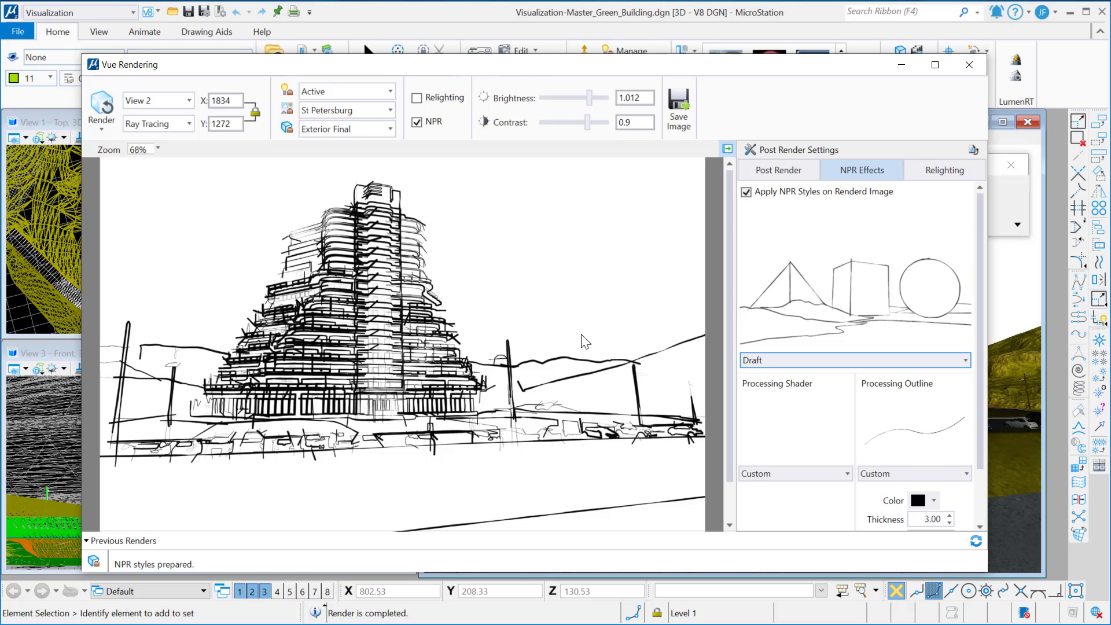
mouse_move(581, 322)
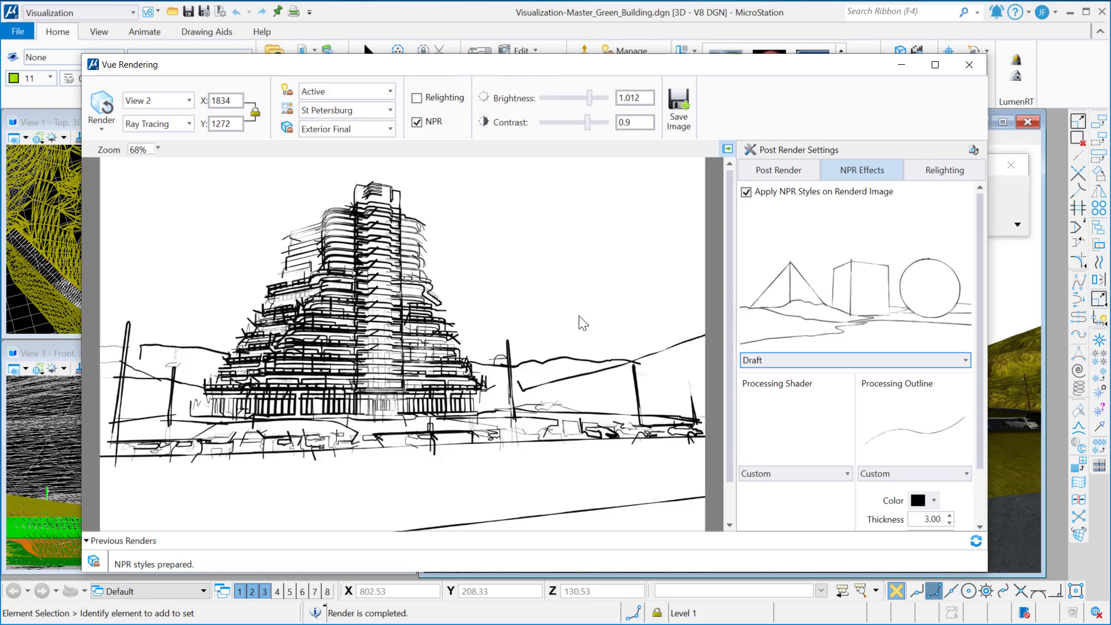
mouse_move(593, 251)
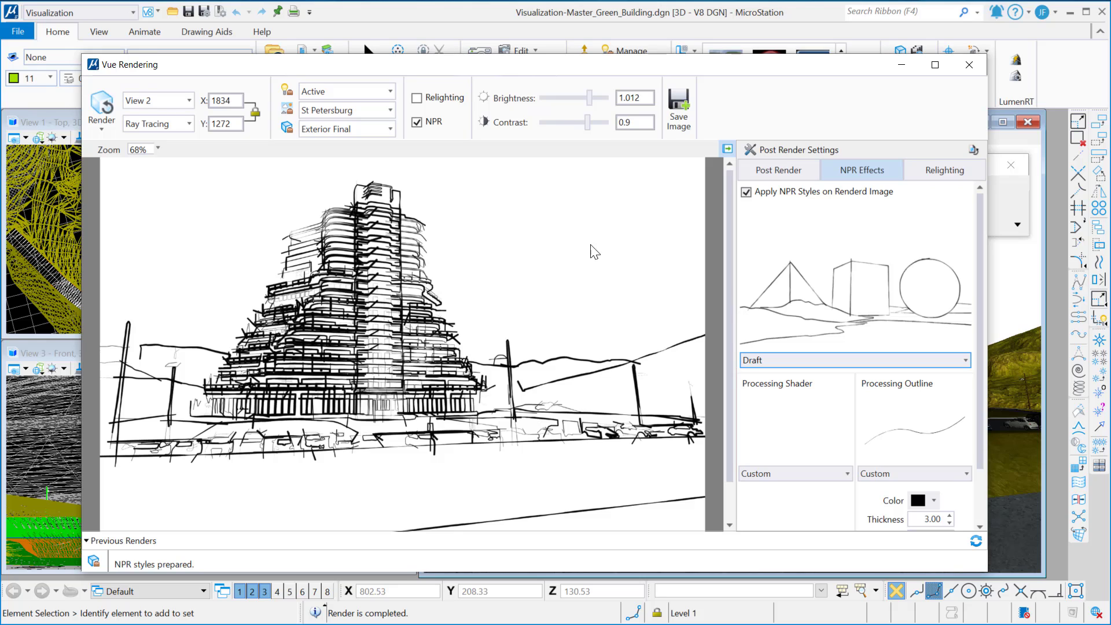